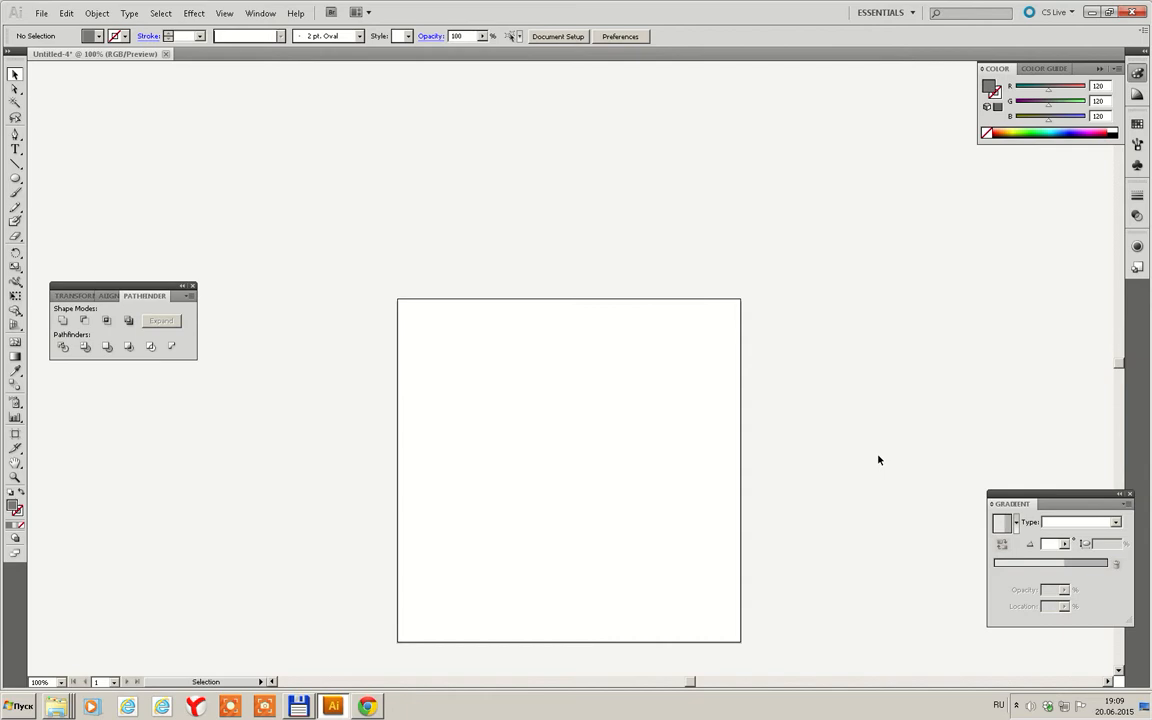
mouse_move(128, 180)
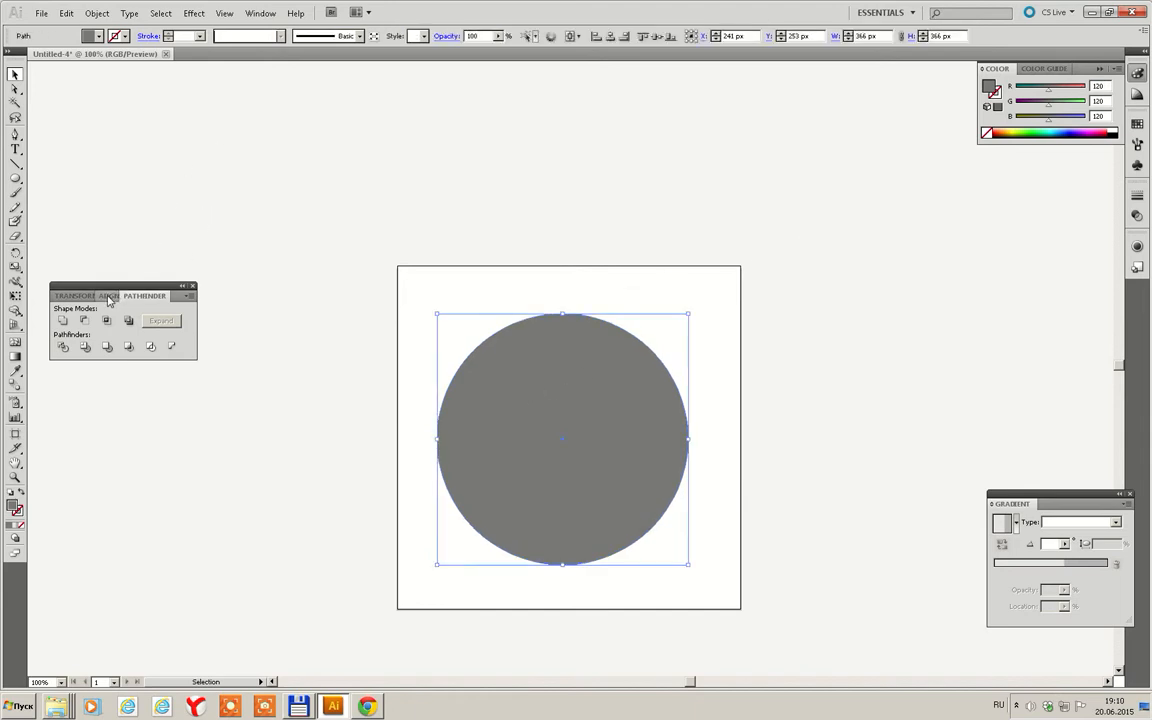
Align the grey circle to the artboard's centre using the Align panel set to Artboard
click(108, 296)
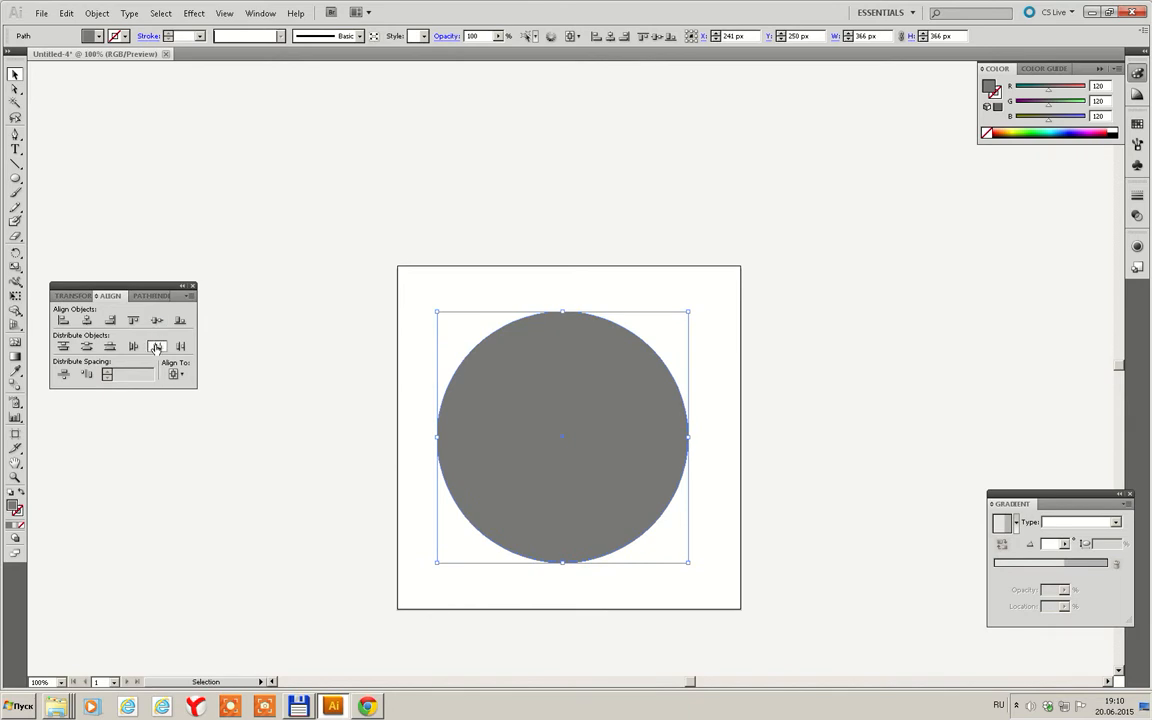
click(176, 374)
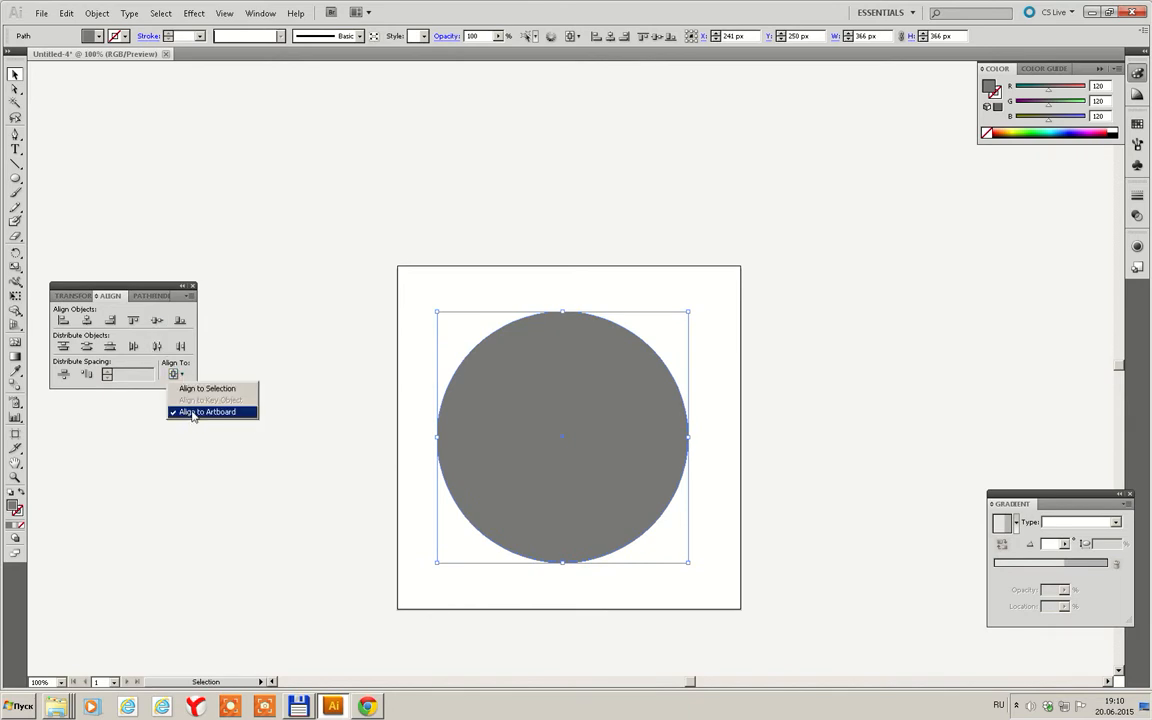
click(208, 412)
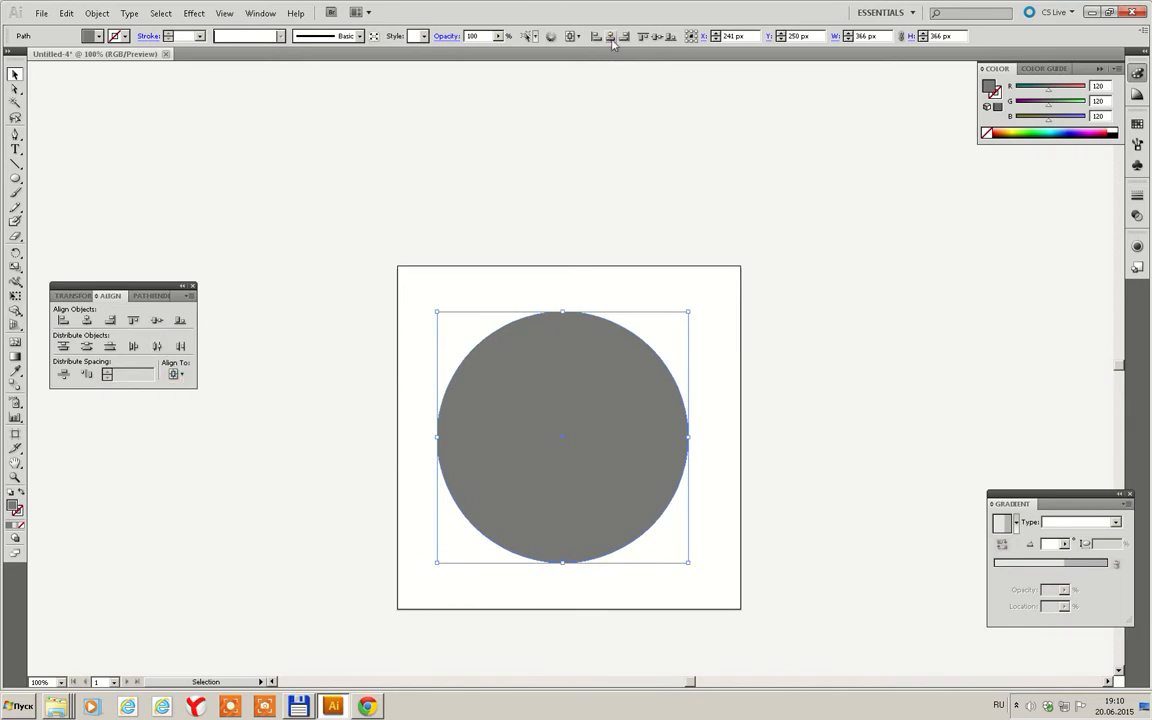
click(676, 292)
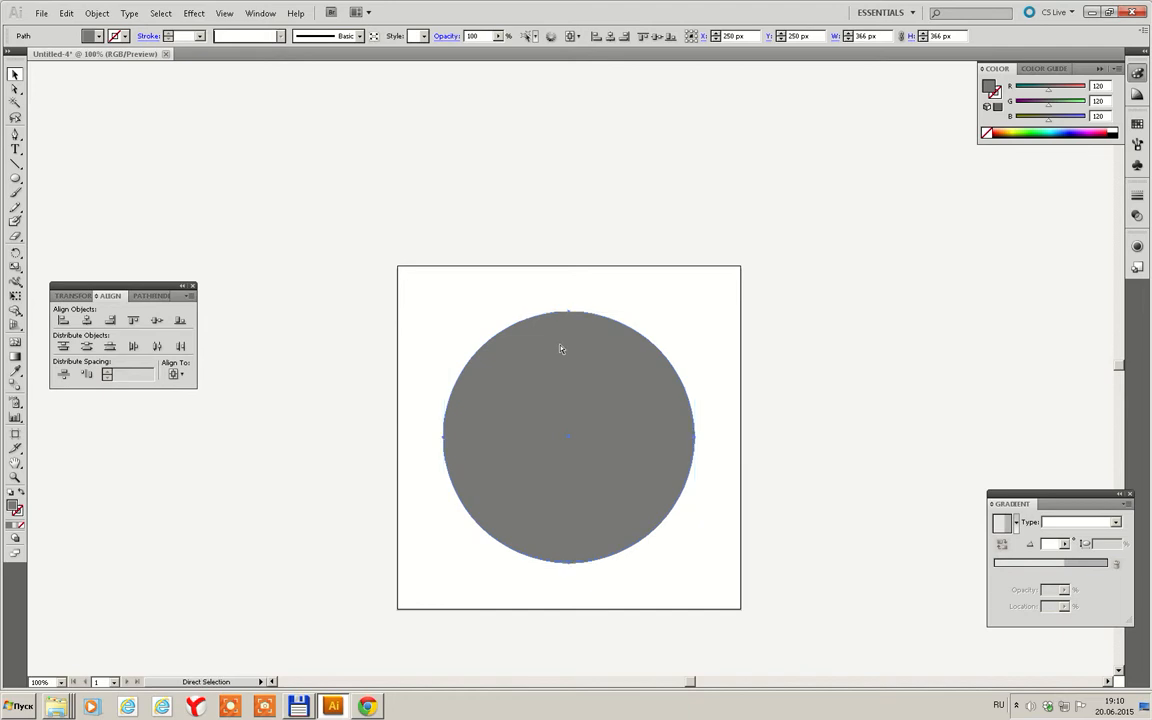
Paste a copy of the circle, shrink it toward the centre and lighten its grey fill
click(12, 76)
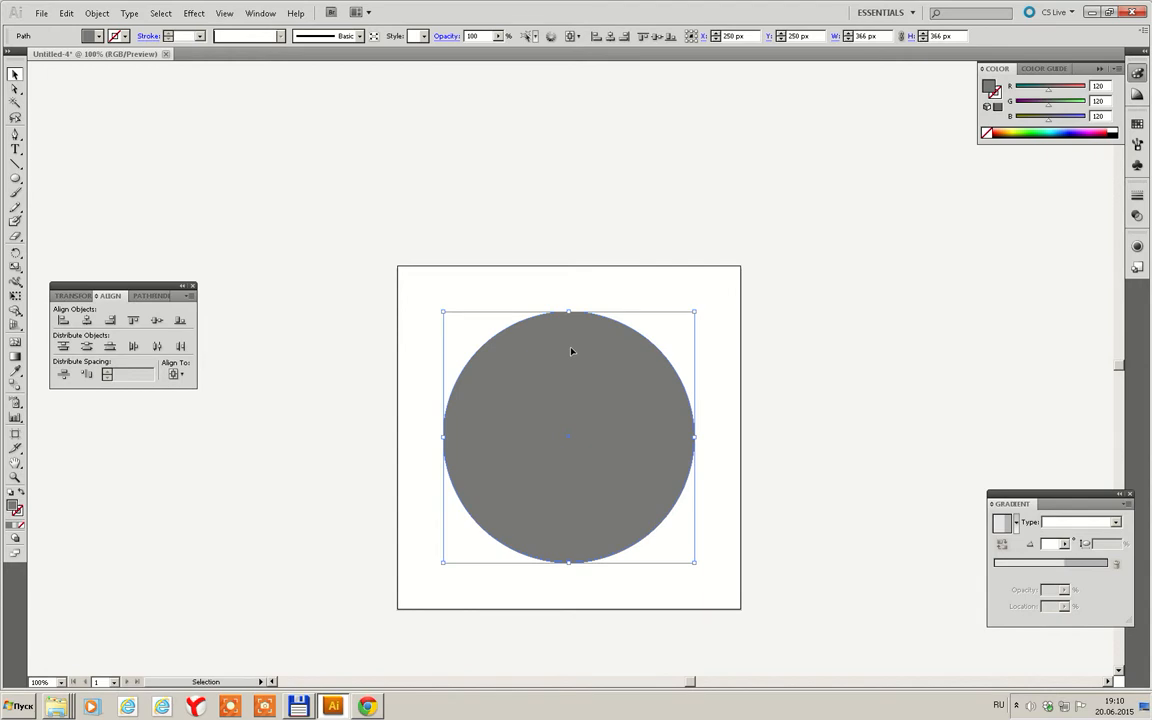
mouse_move(608, 336)
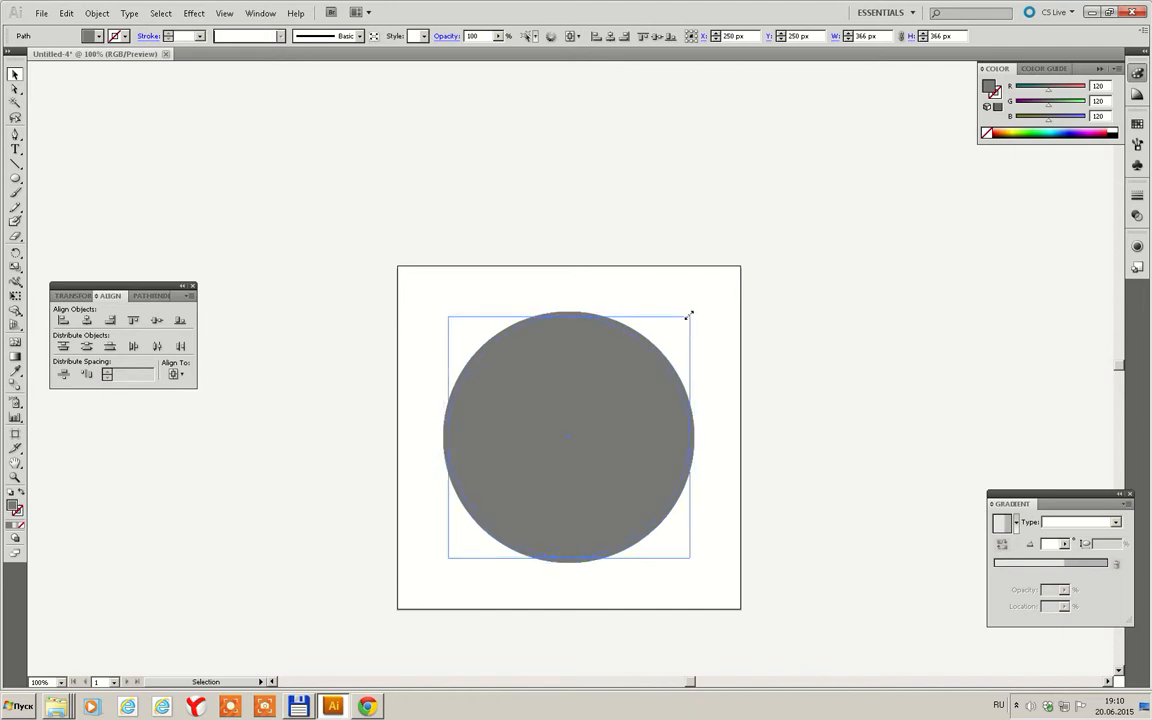
drag(688, 316, 680, 324)
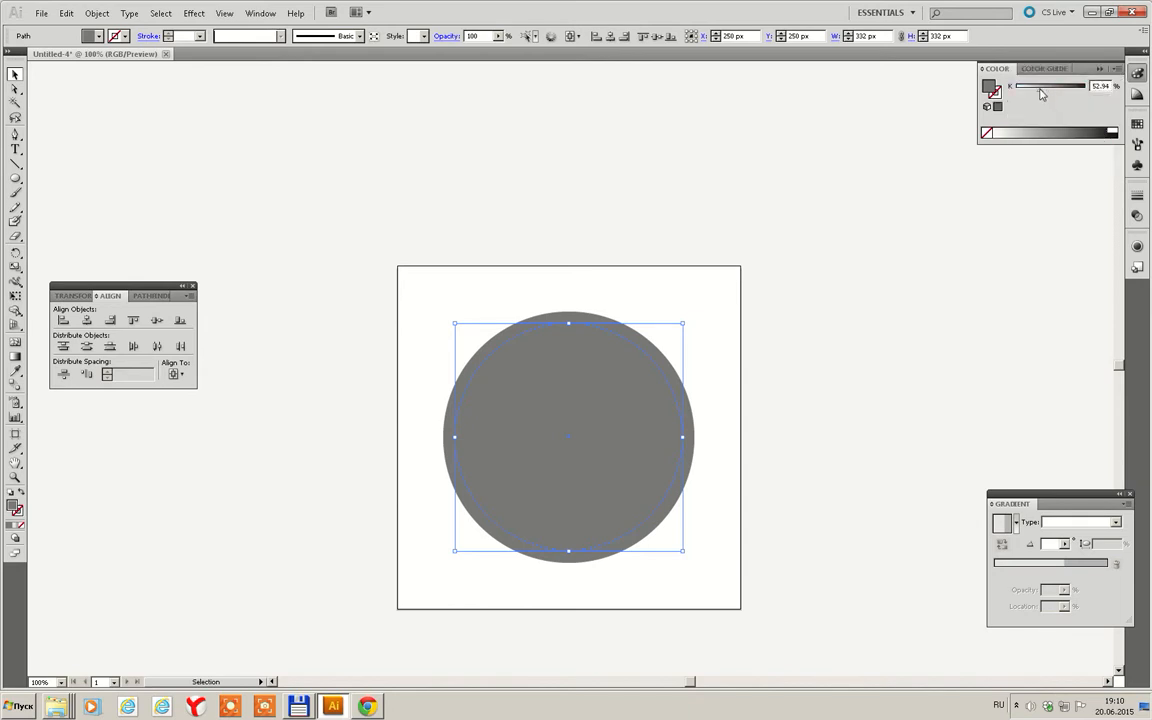
drag(1040, 86, 1024, 86)
text(34)
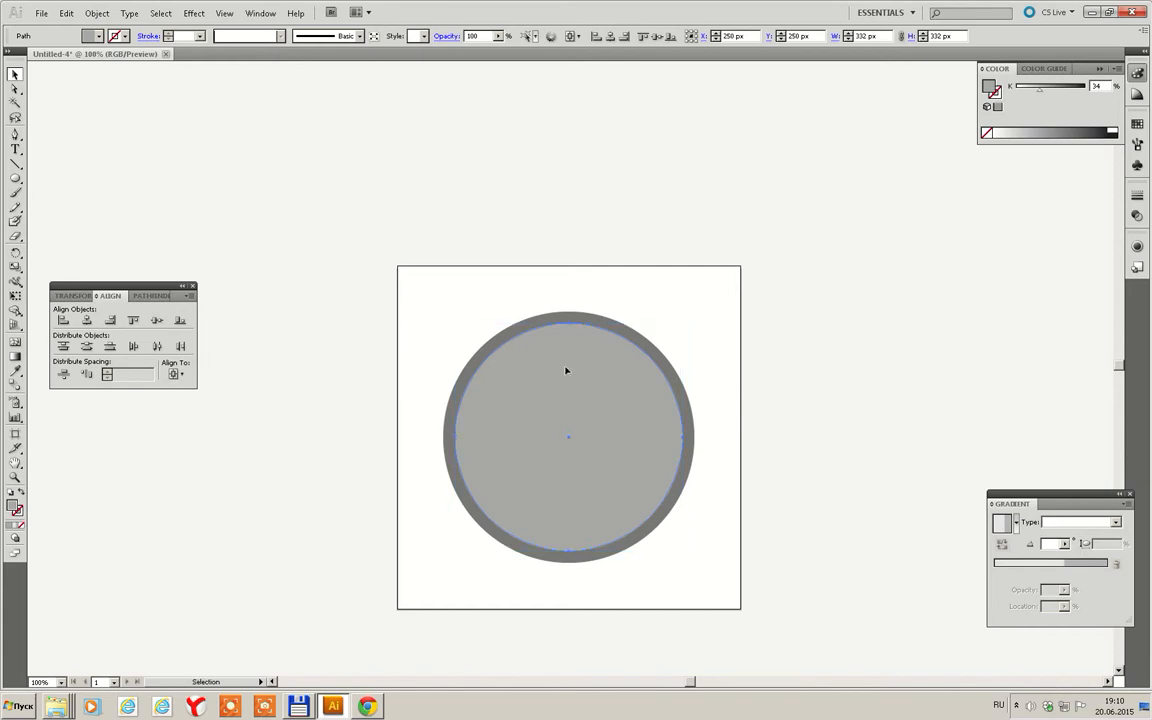
Select both circles and unite them into one compound ring via Pathfinder
click(588, 380)
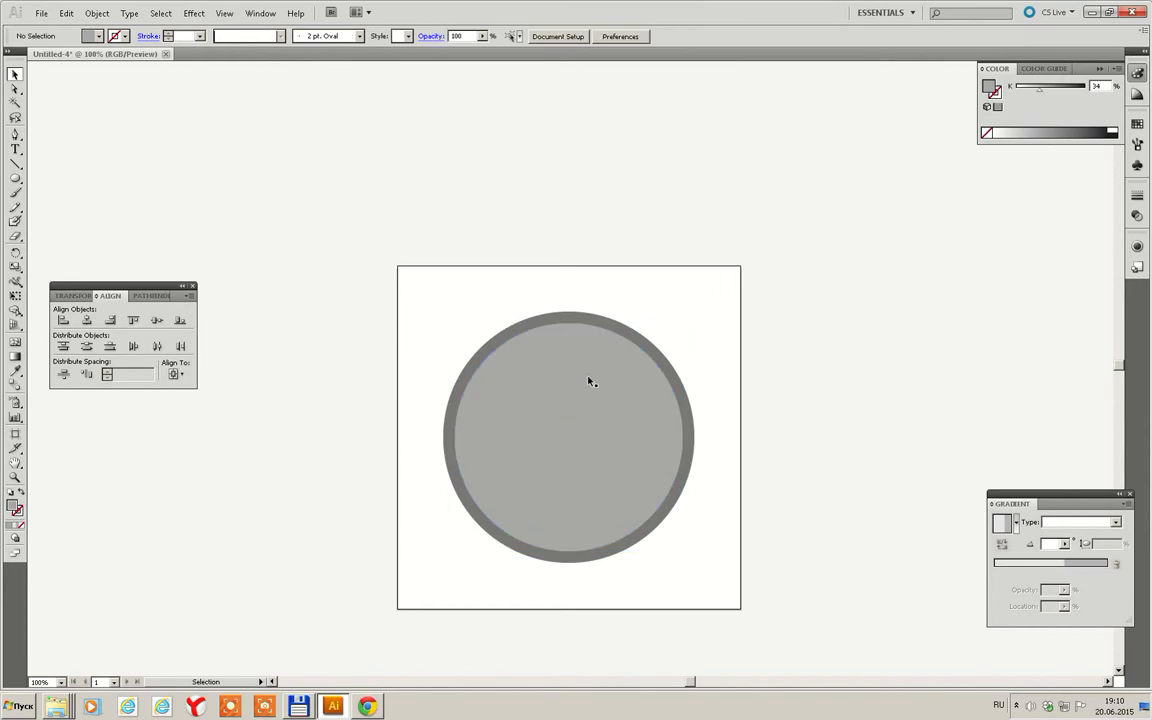
click(588, 380)
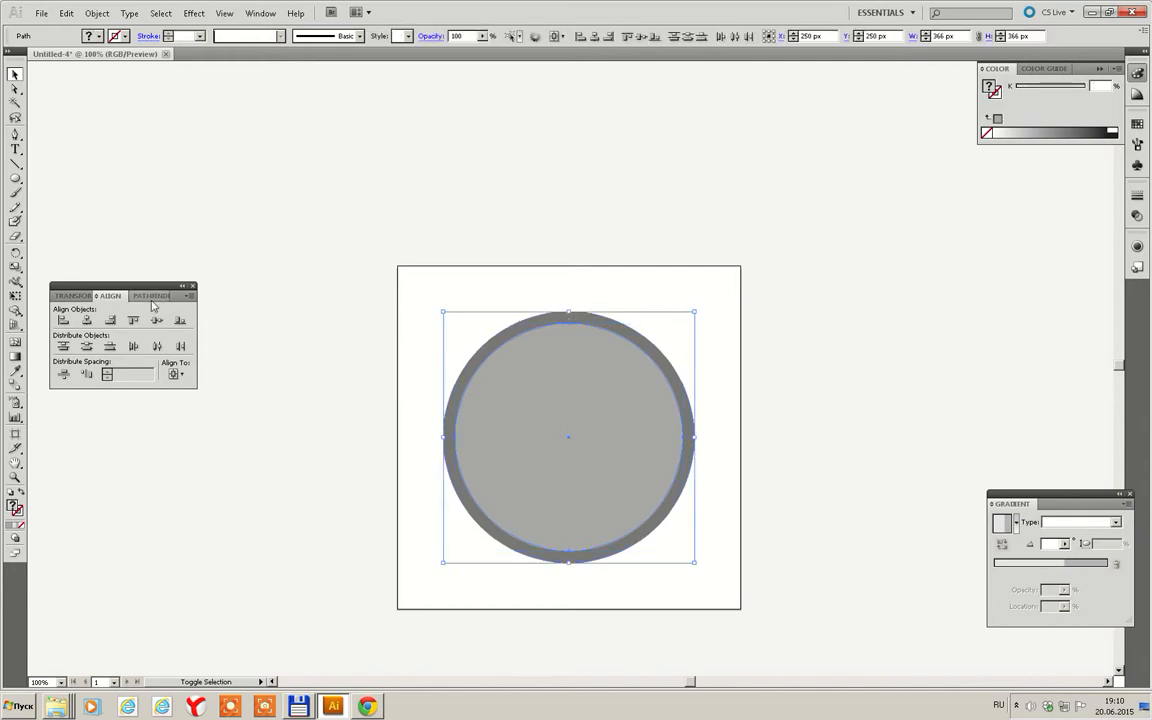
click(148, 296)
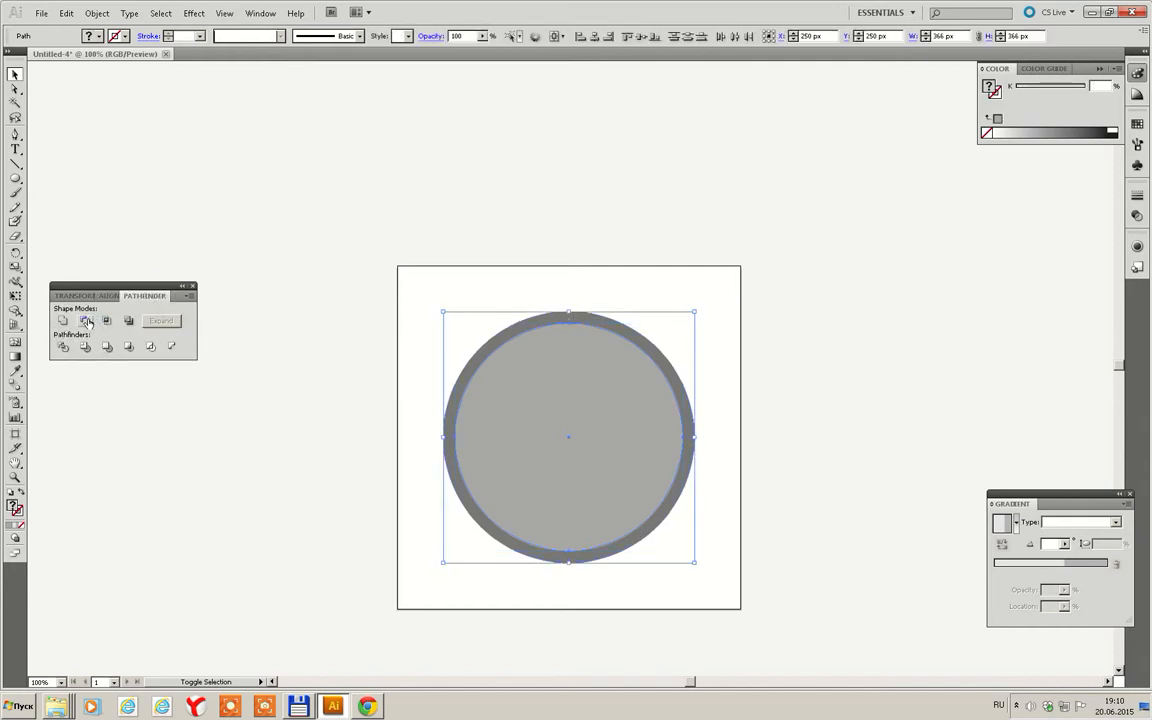
click(80, 320)
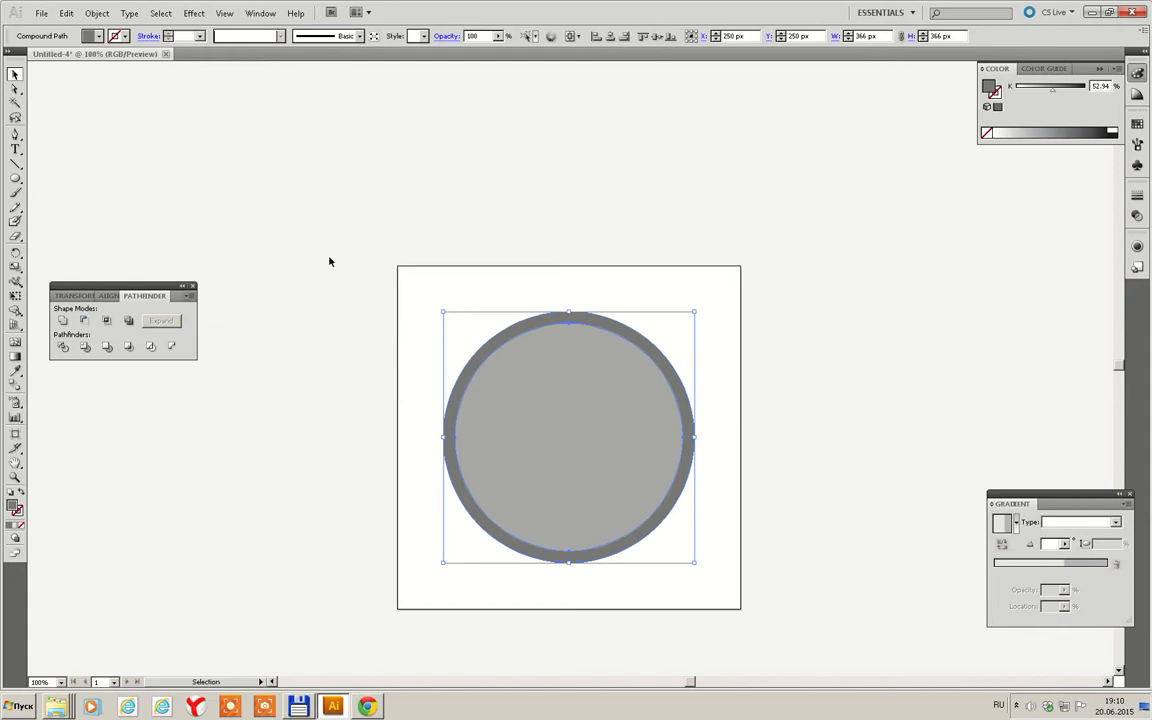
drag(570, 436, 728, 436)
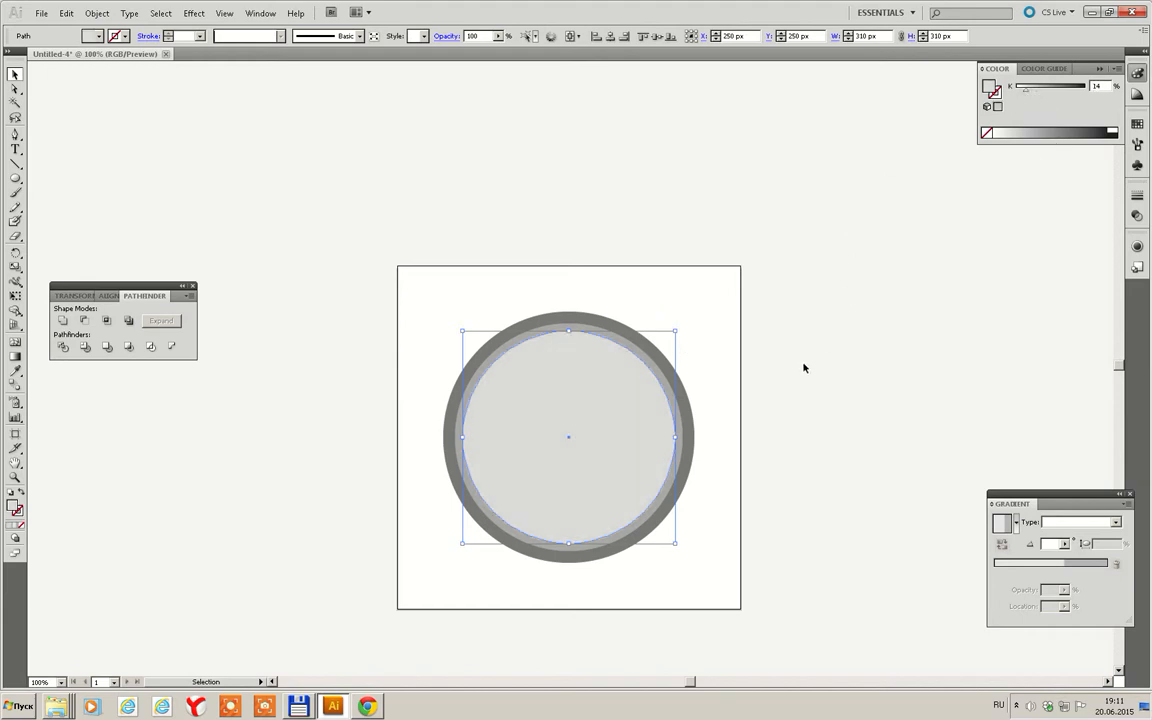
mouse_move(702, 368)
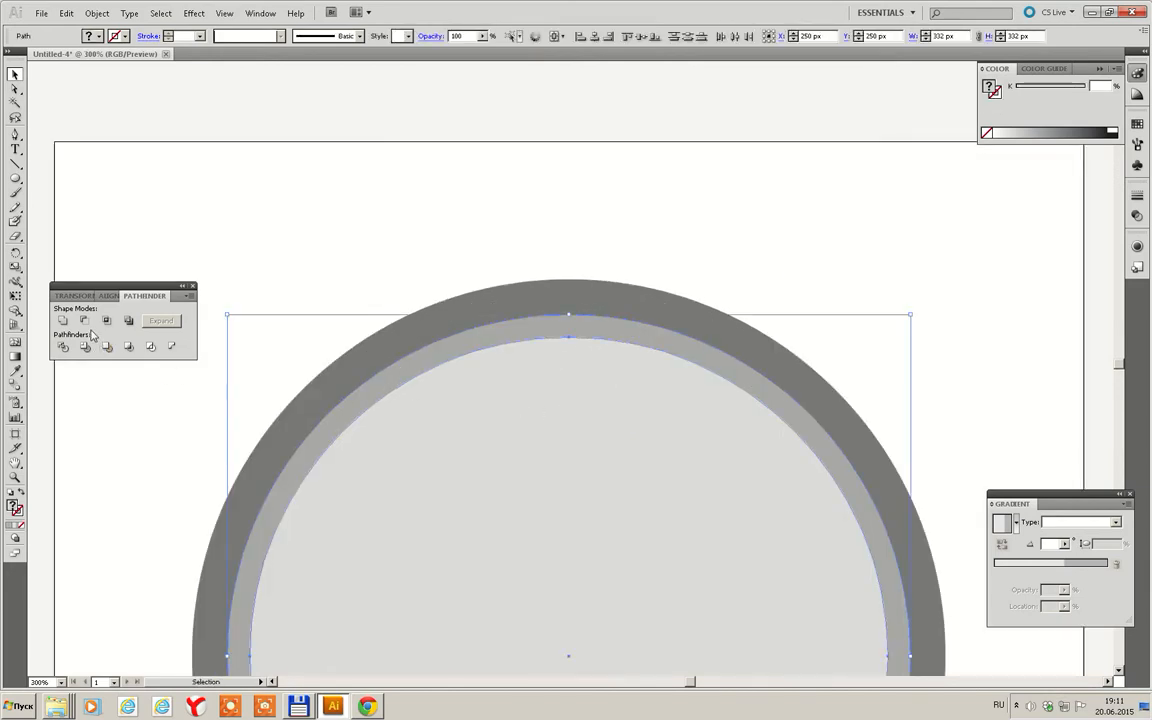
mouse_move(80, 320)
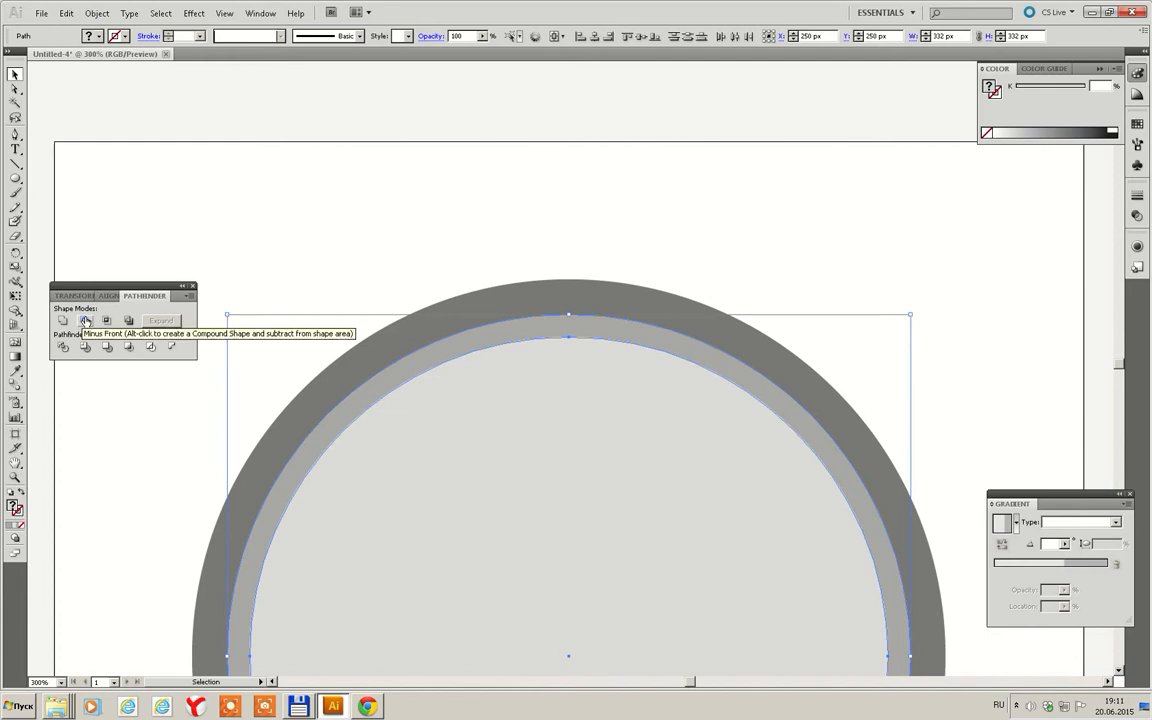
Subtract the inner circle from the disc with Pathfinder Minus Front, leaving a thin ring
click(84, 320)
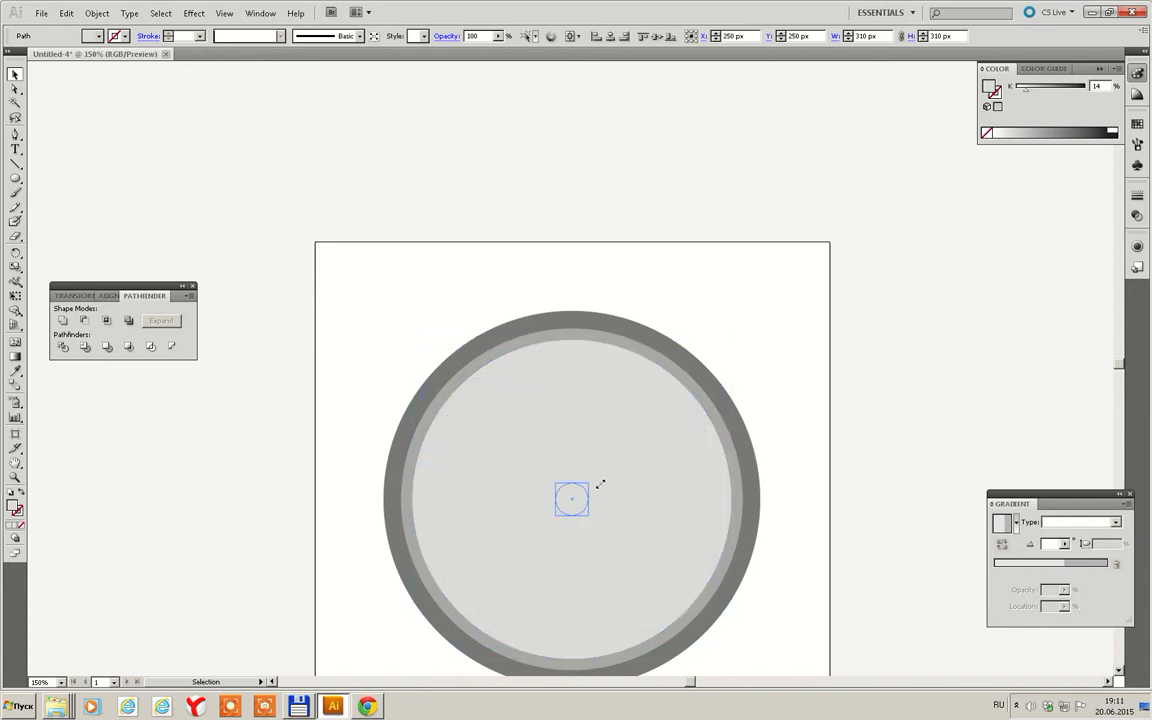
Place a small light grey hub circle at the wheel's centre
click(786, 376)
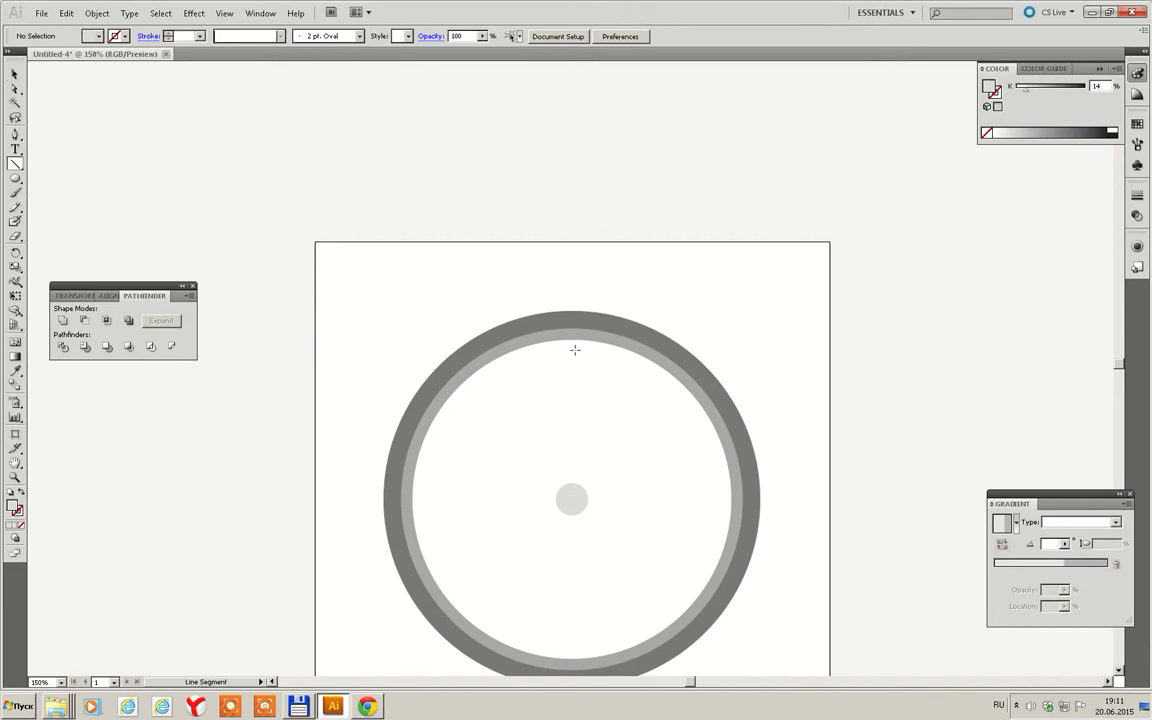
Draw a vertical spoke line from the inner rim down to the hub
drag(572, 330, 572, 472)
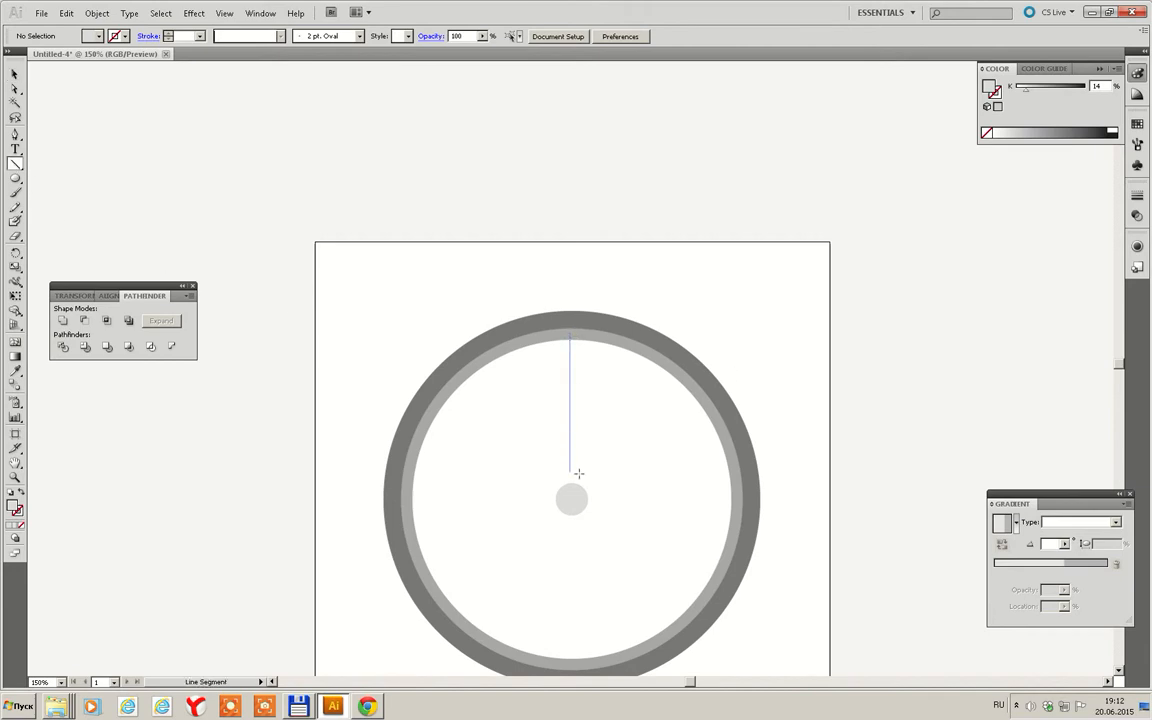
click(568, 500)
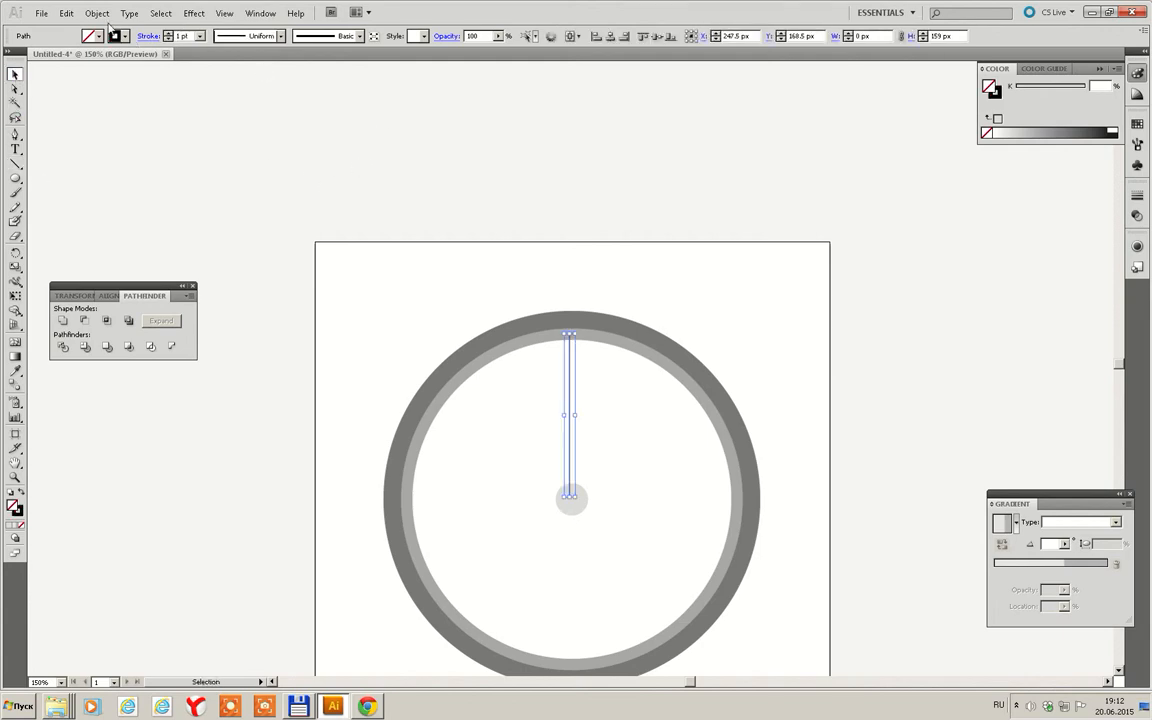
Expand the spoke's stroke into a filled outline via Object > Expand
click(100, 12)
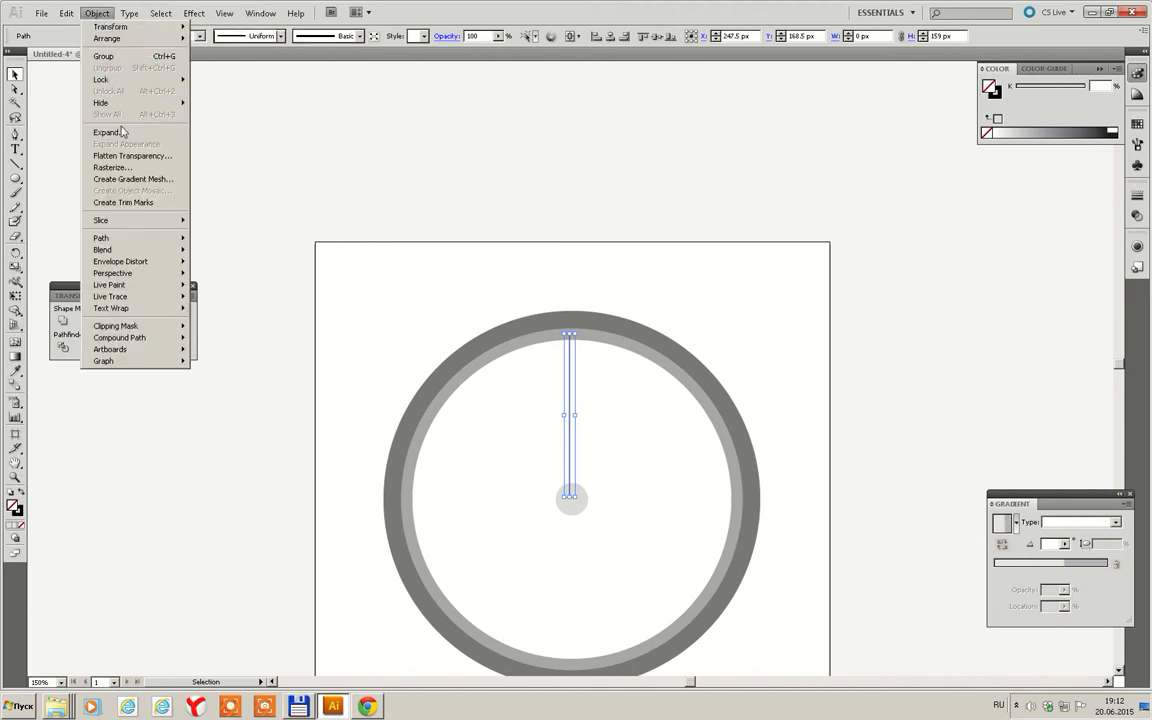
click(96, 132)
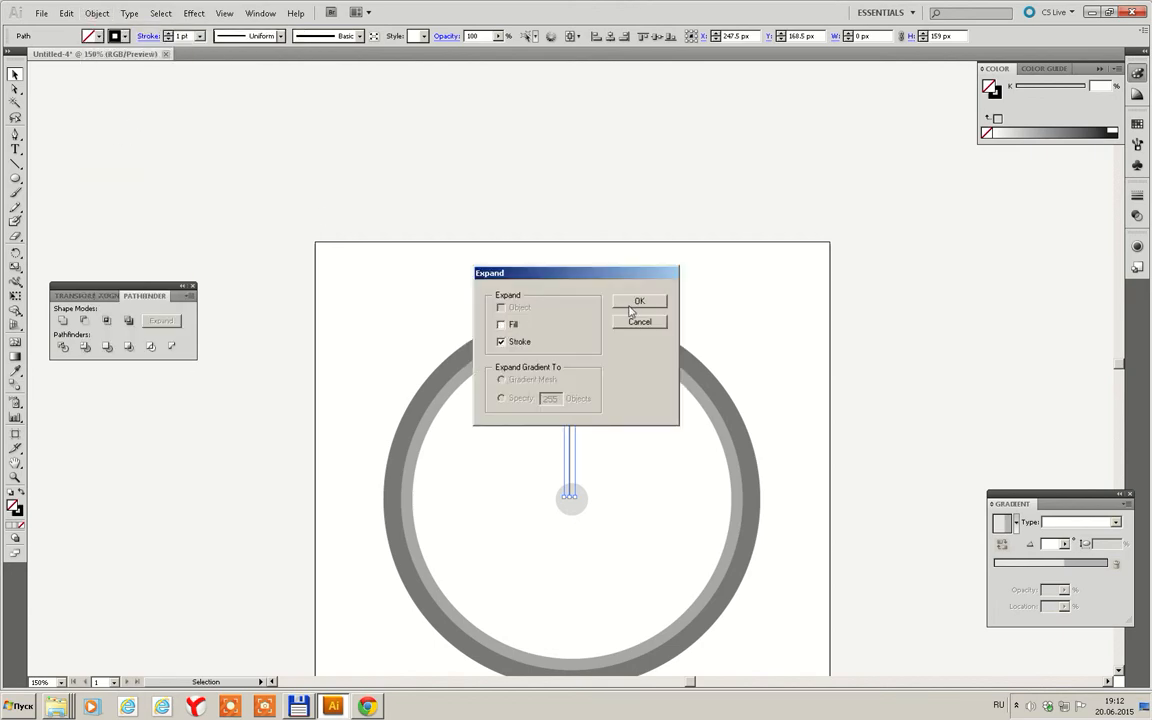
click(640, 300)
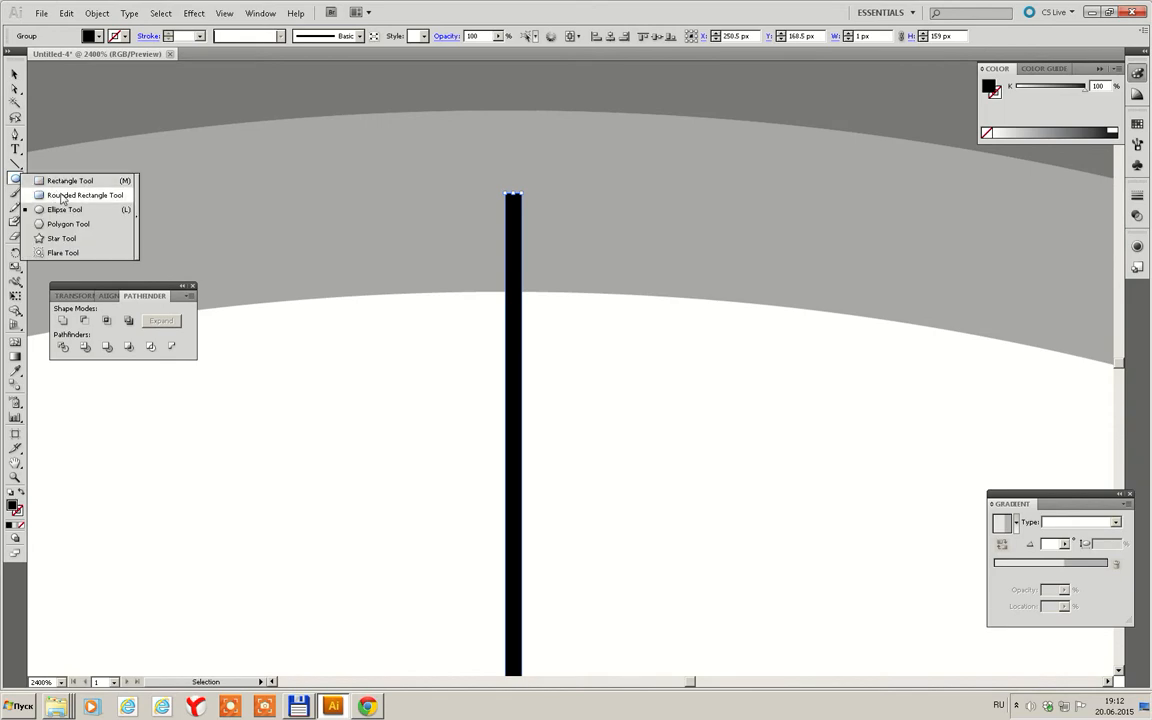
Switch to the Ellipse tool for the spoke-end oval and hub circle
click(70, 212)
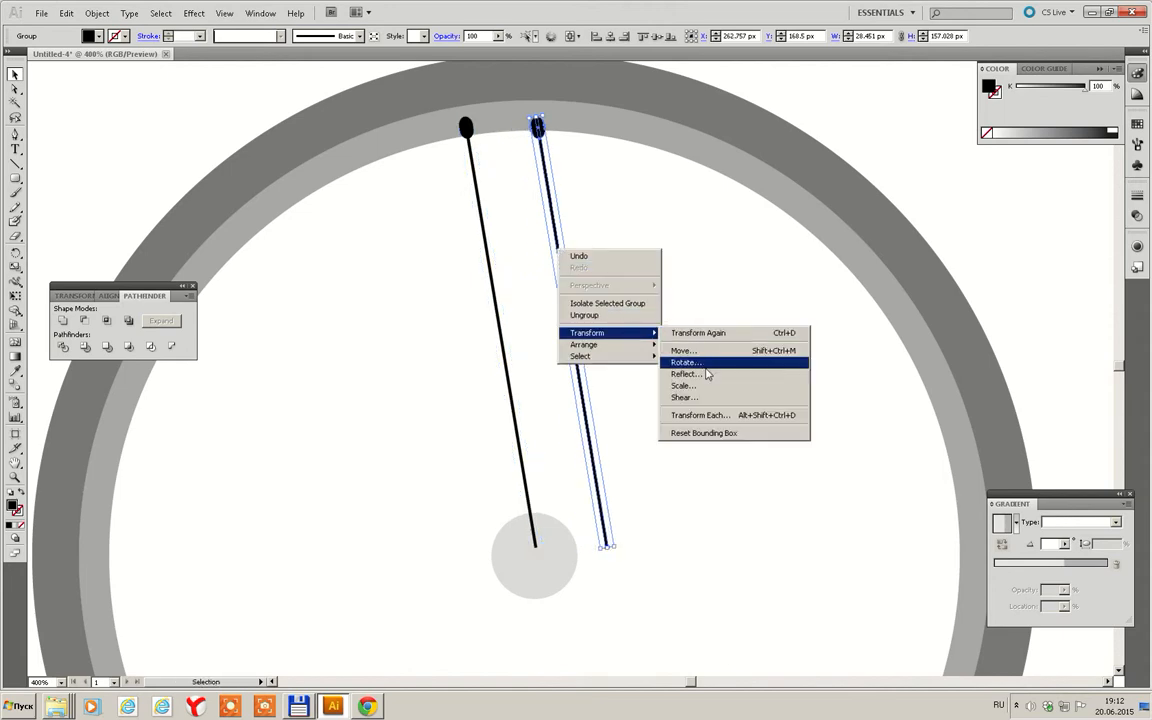
Reflect the copied spoke across the vertical axis so the pair crosses at the hub
click(684, 374)
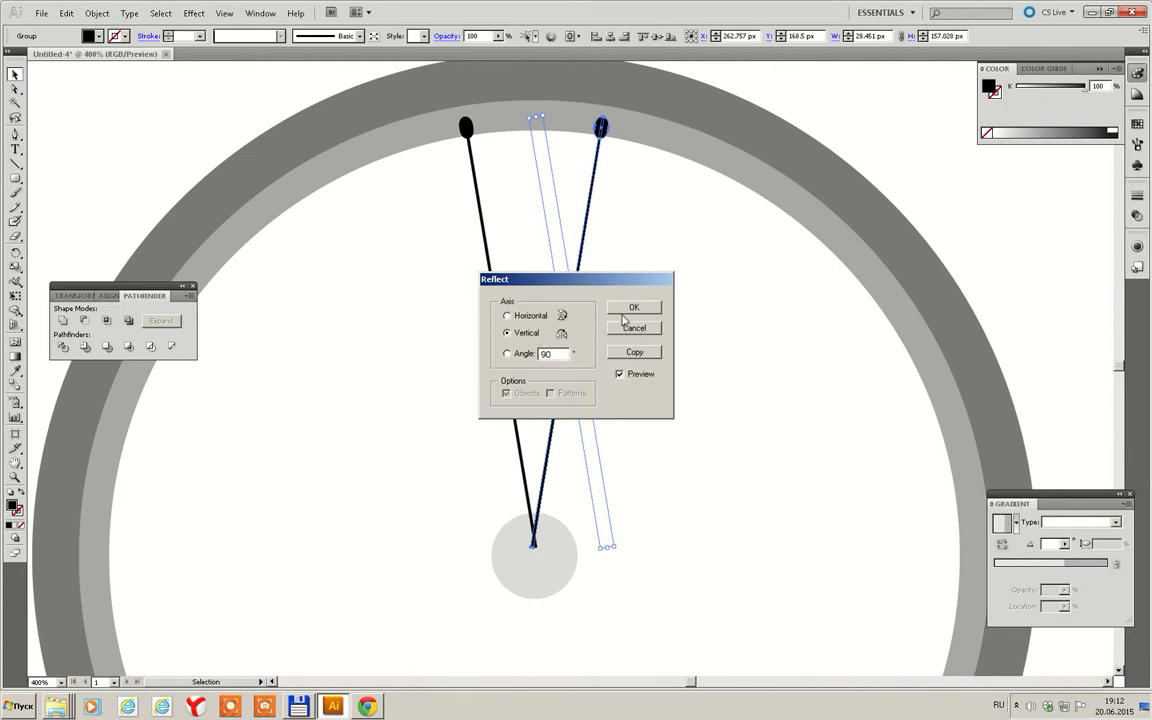
click(634, 306)
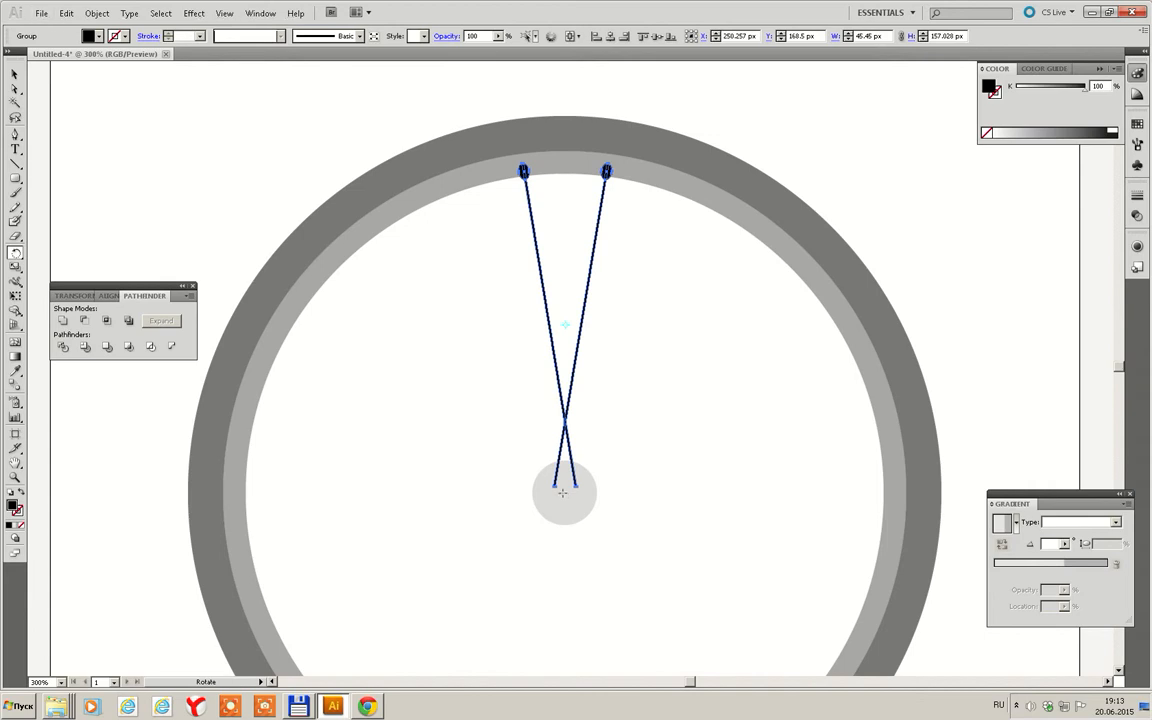
mouse_move(564, 492)
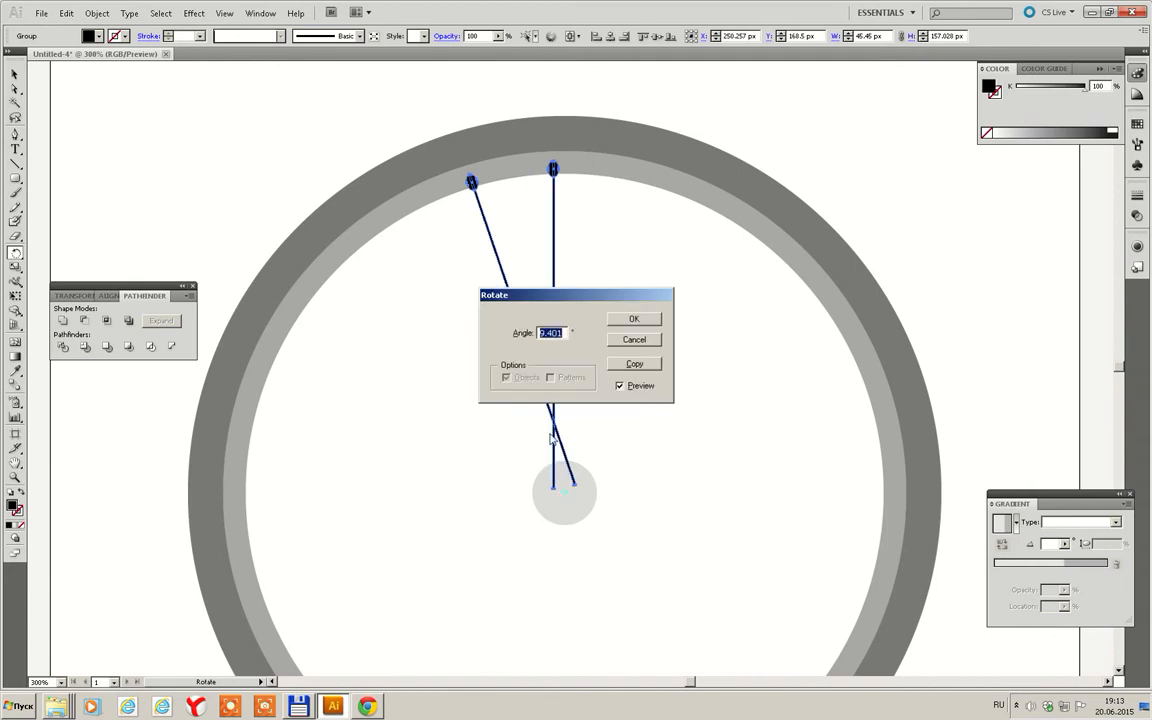
Rotate a copy of the crossed spoke pair by 360/10 degrees around the hub
text(360/)
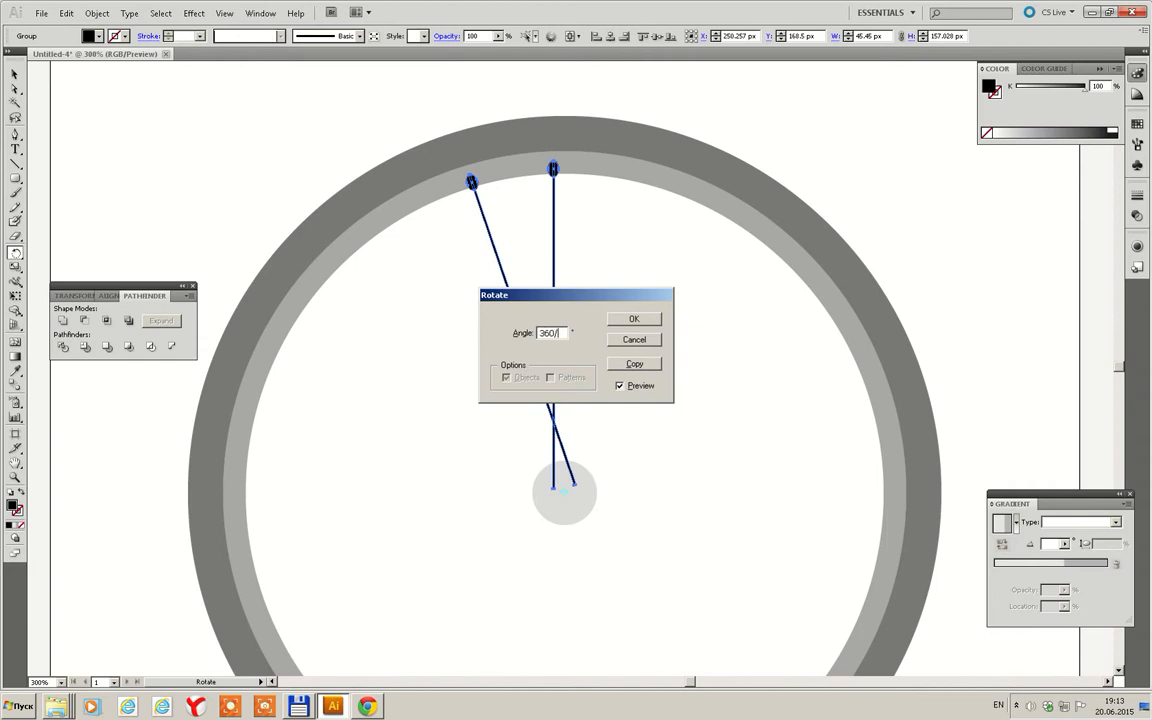
text(10)
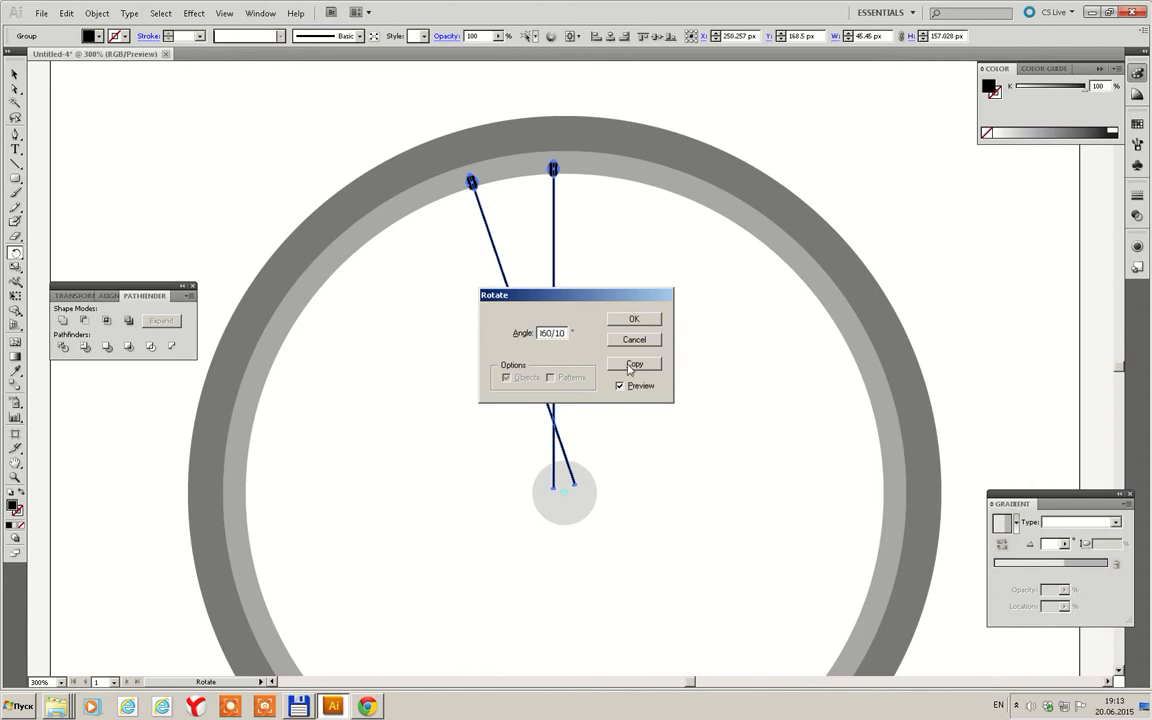
click(632, 364)
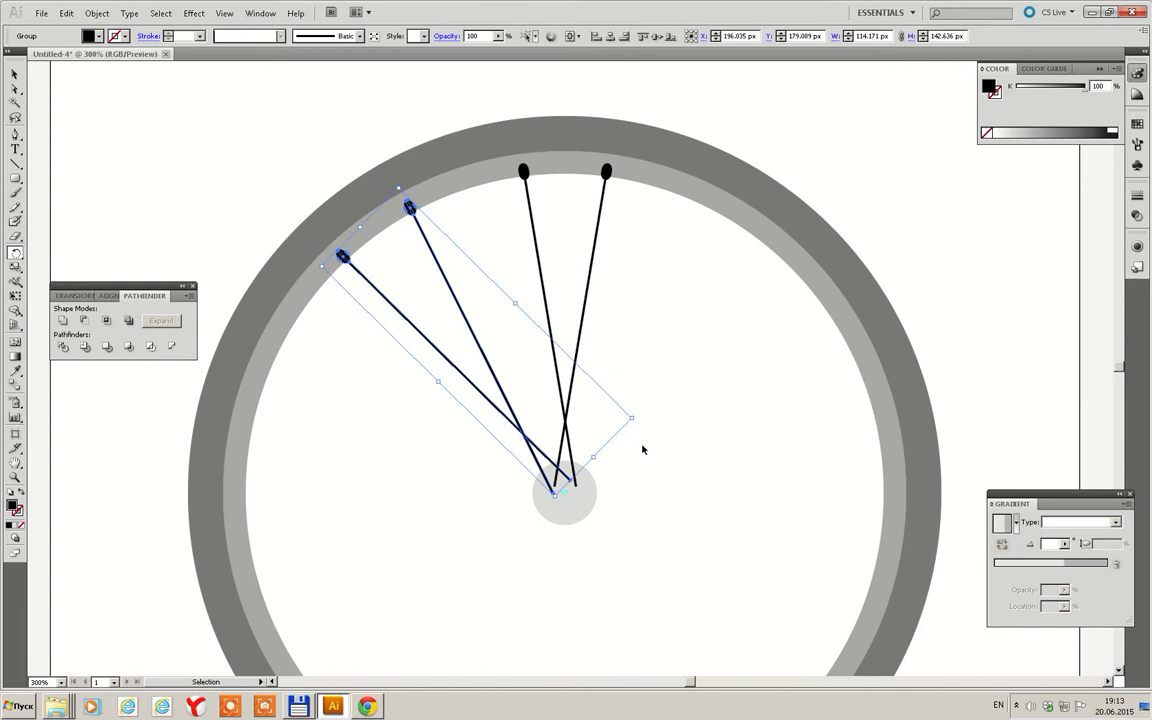
mouse_move(634, 460)
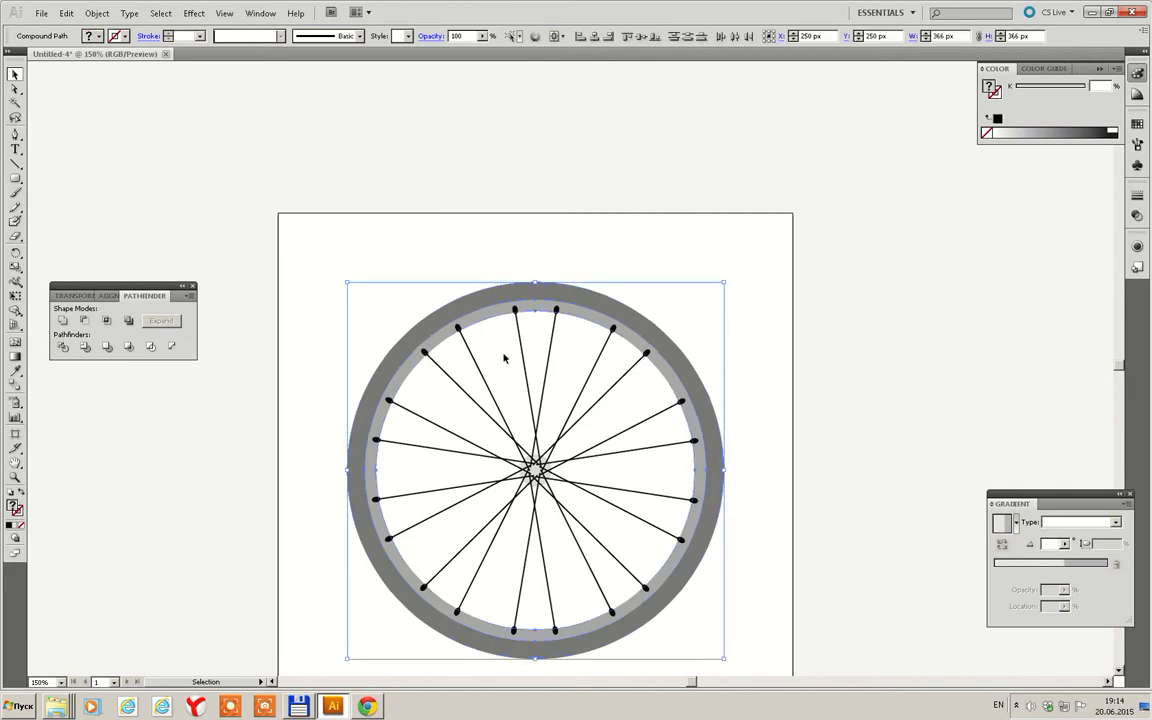
Arrange the rim with Bring to Front so the spoke ends tuck behind it
right_click(504, 358)
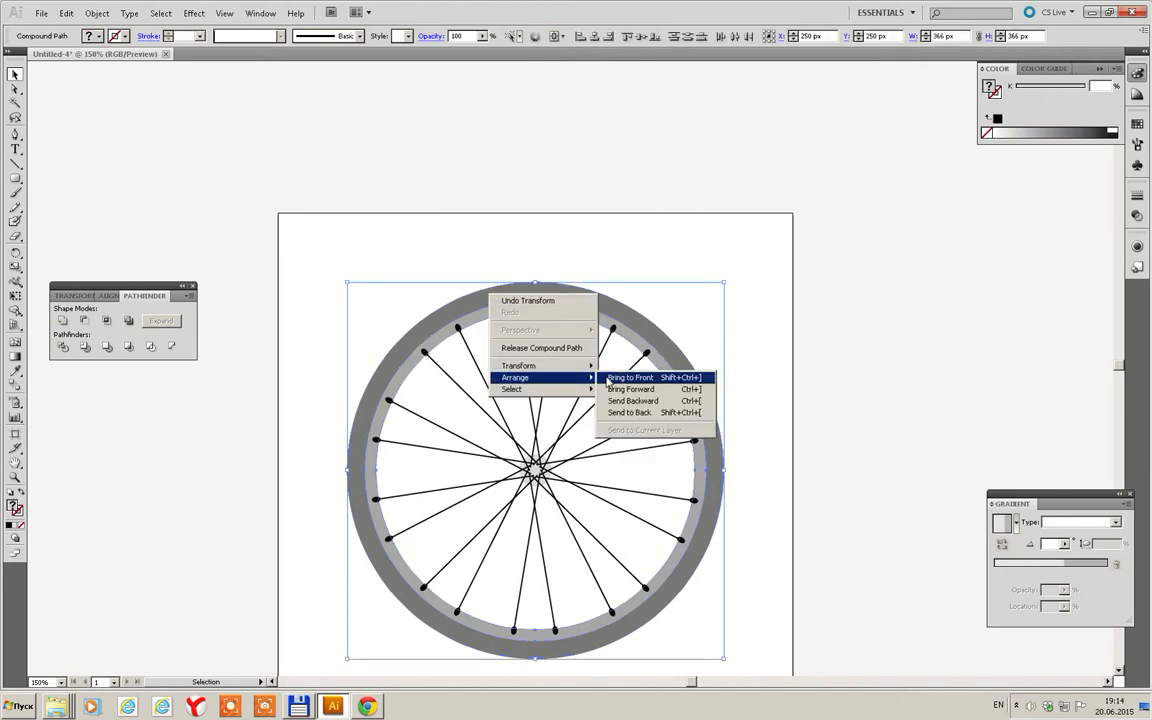
click(630, 376)
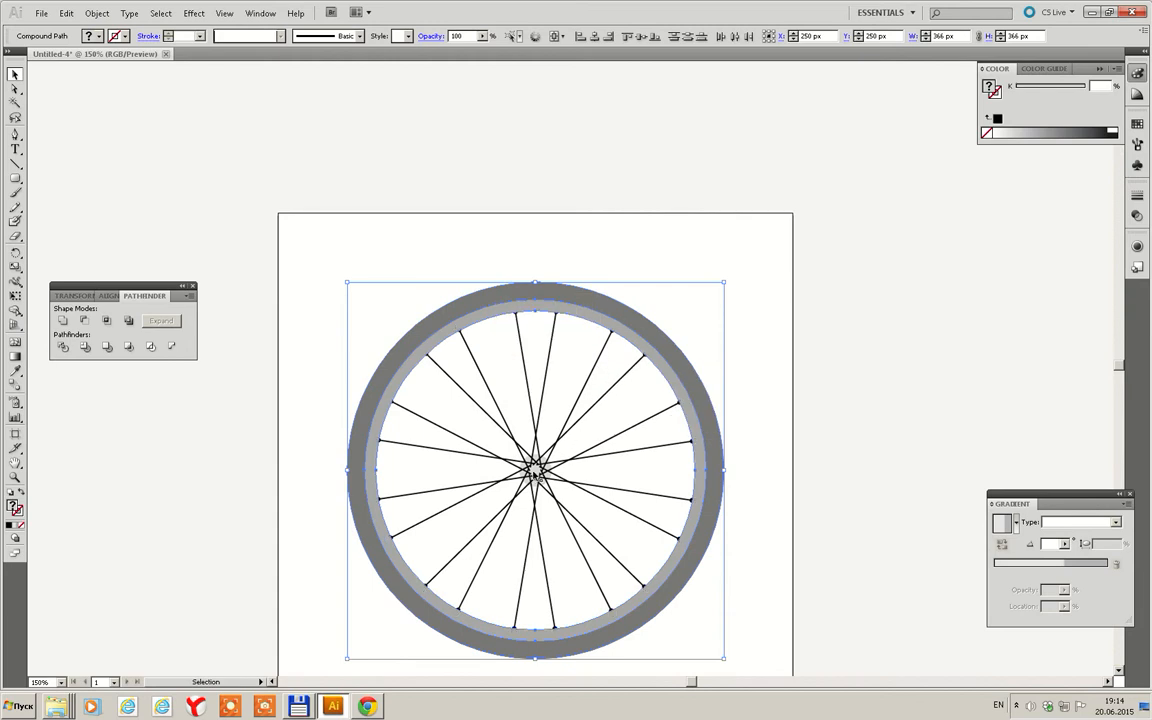
right_click(530, 480)
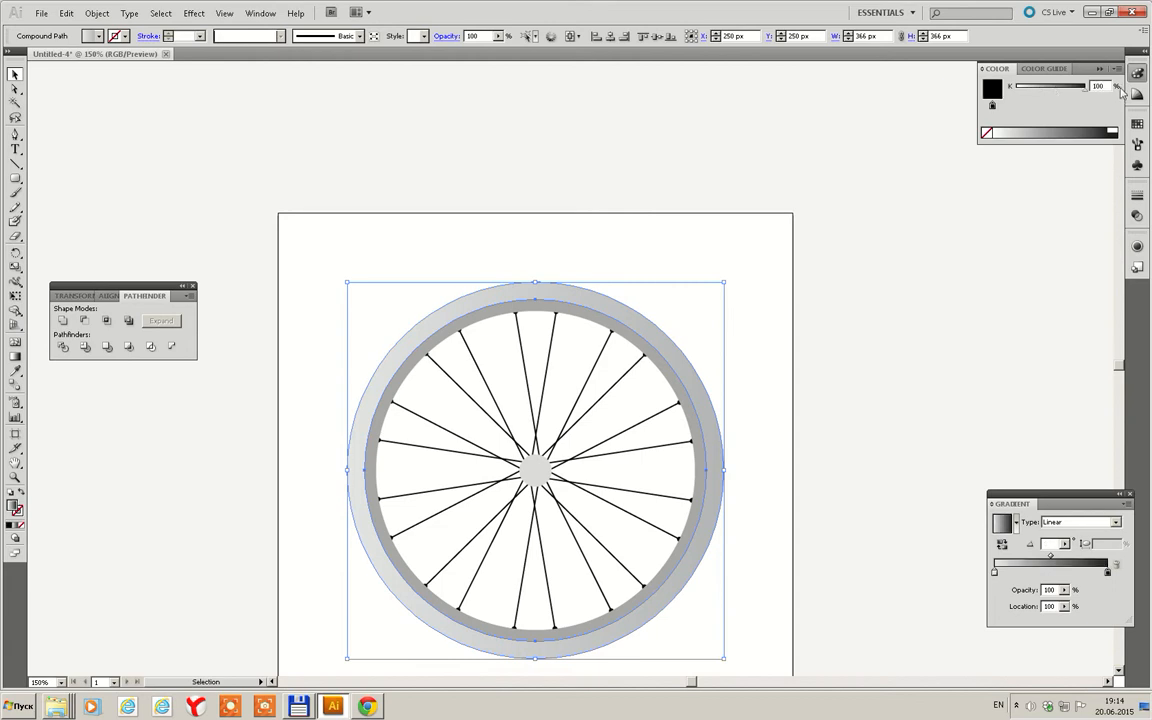
Set the tyre and rim gradient Type to Radial so it darkens toward the outer edge
click(1122, 522)
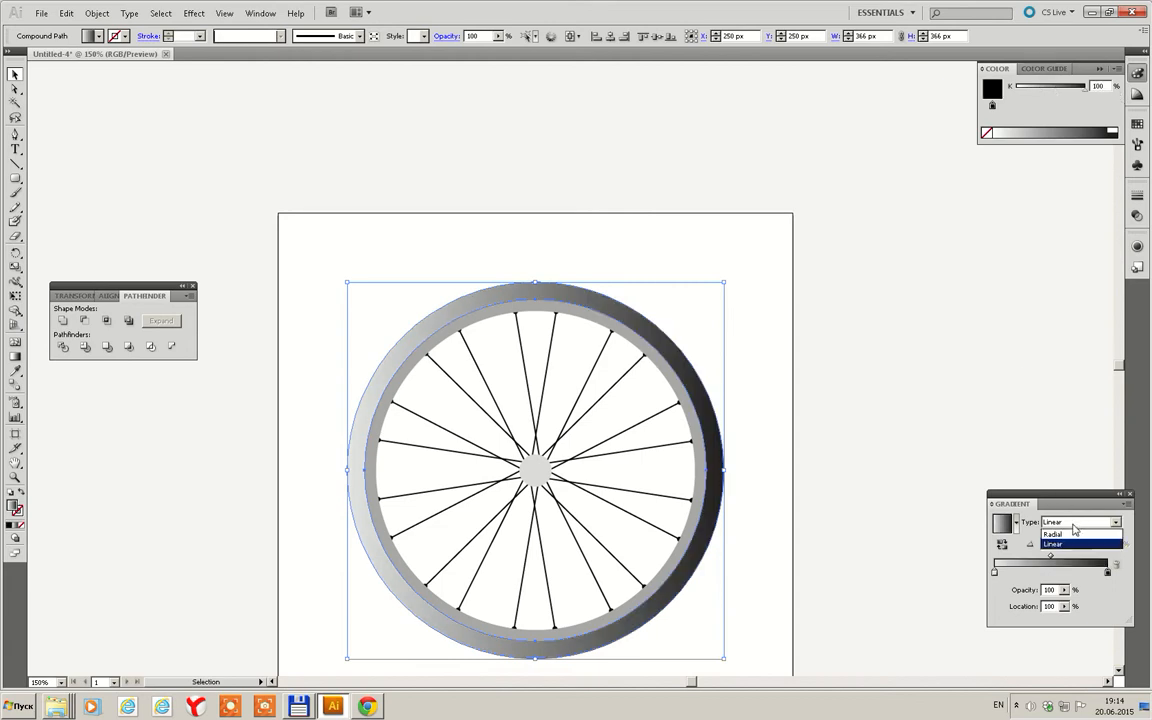
click(1052, 534)
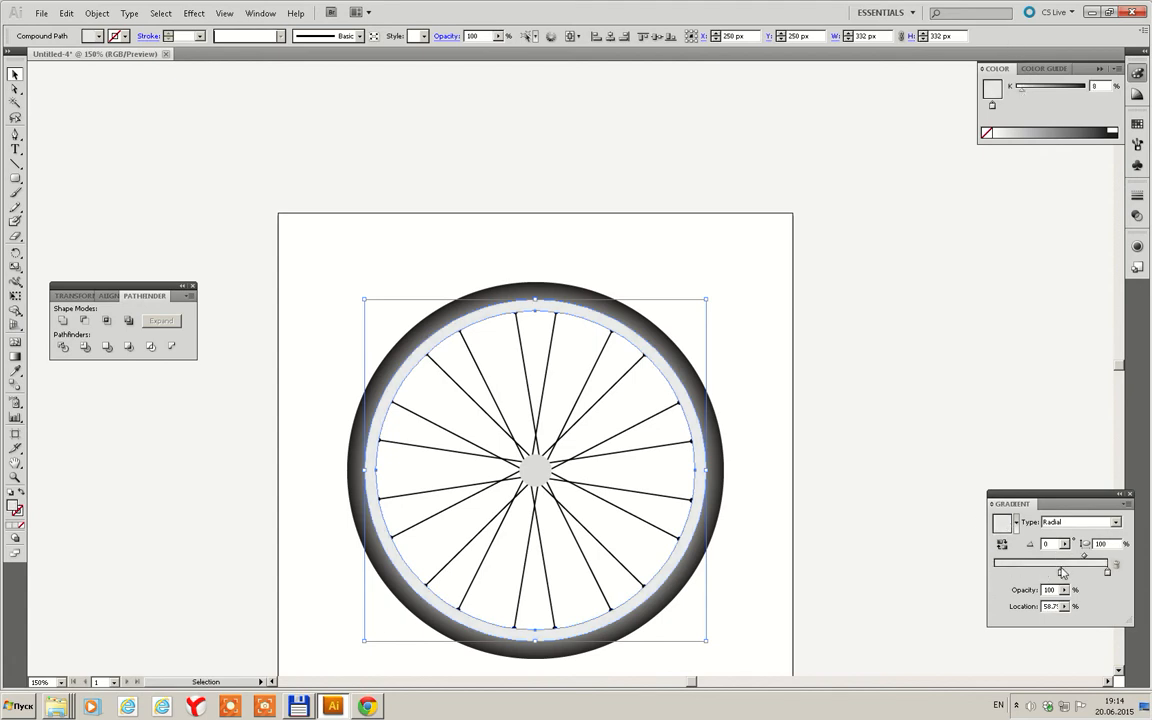
Shift the radial gradient stop so the dark shading starts nearer the pale rim band
drag(1082, 556, 1064, 556)
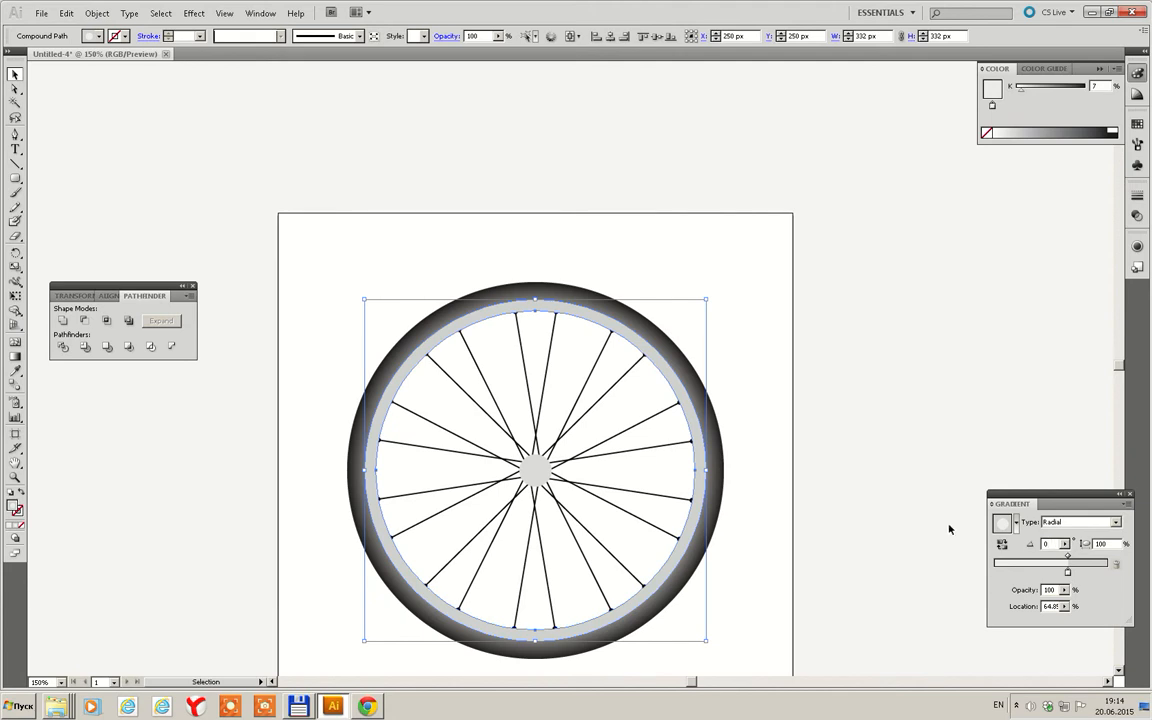
mouse_move(1038, 572)
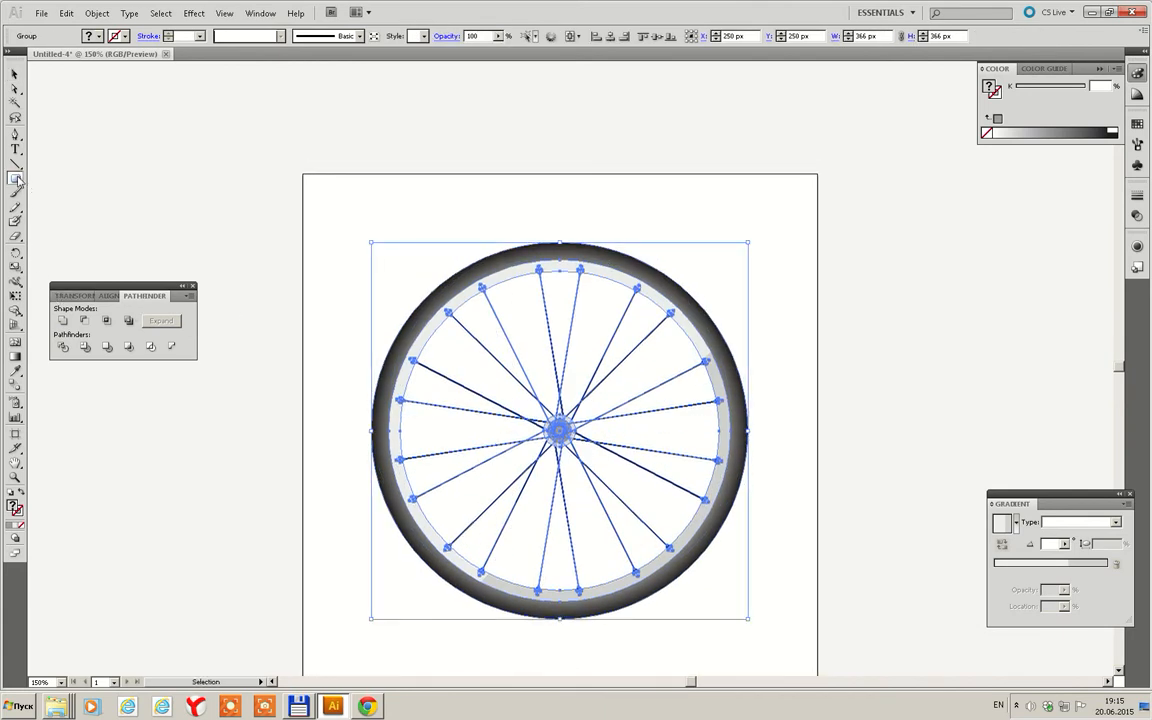
Draw a thin black shadow oval under the wheel with the Ellipse Tool and select it
click(12, 184)
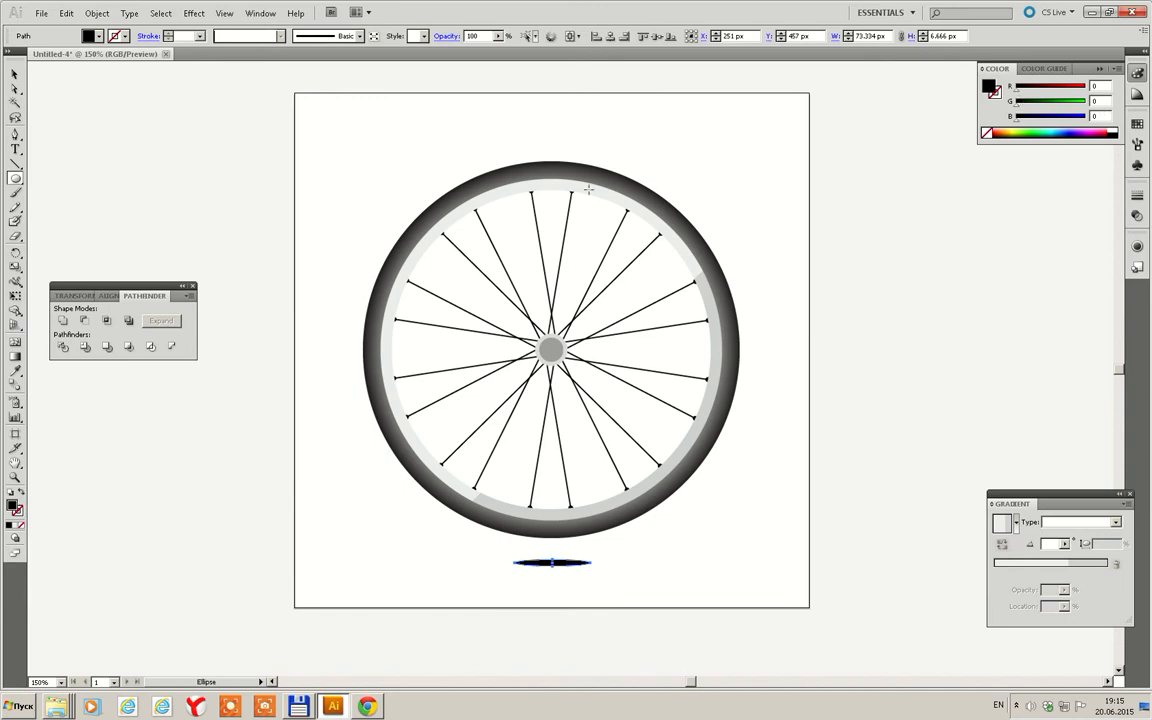
click(548, 560)
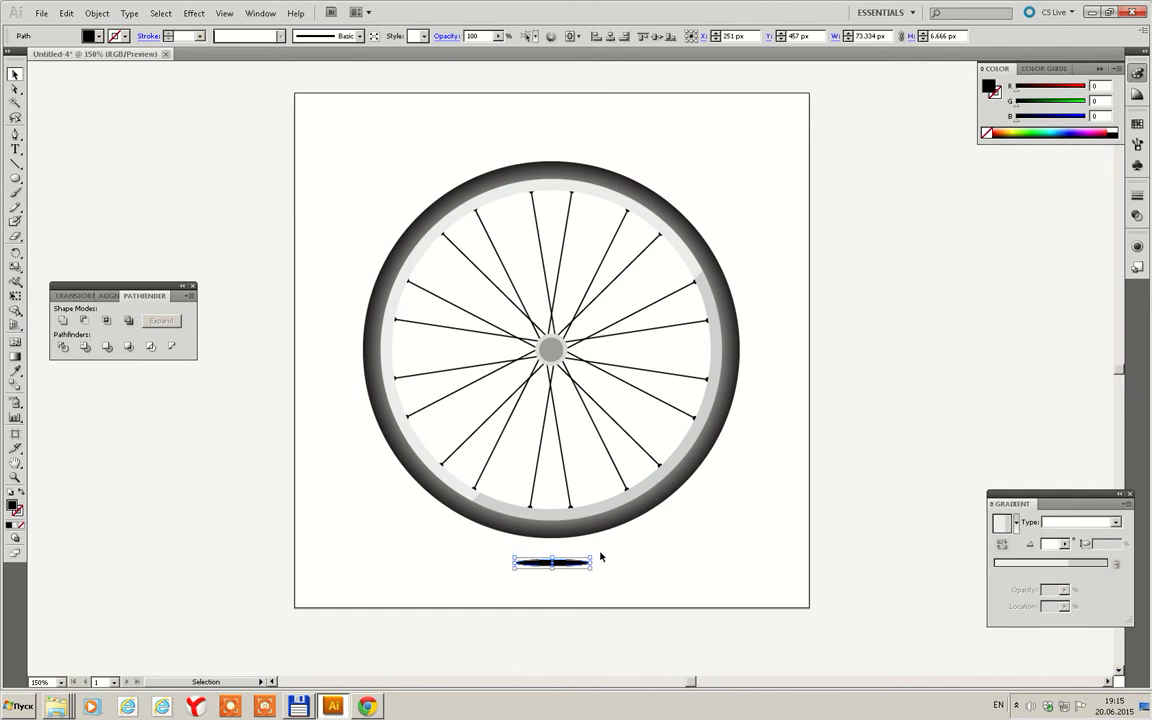
mouse_move(592, 580)
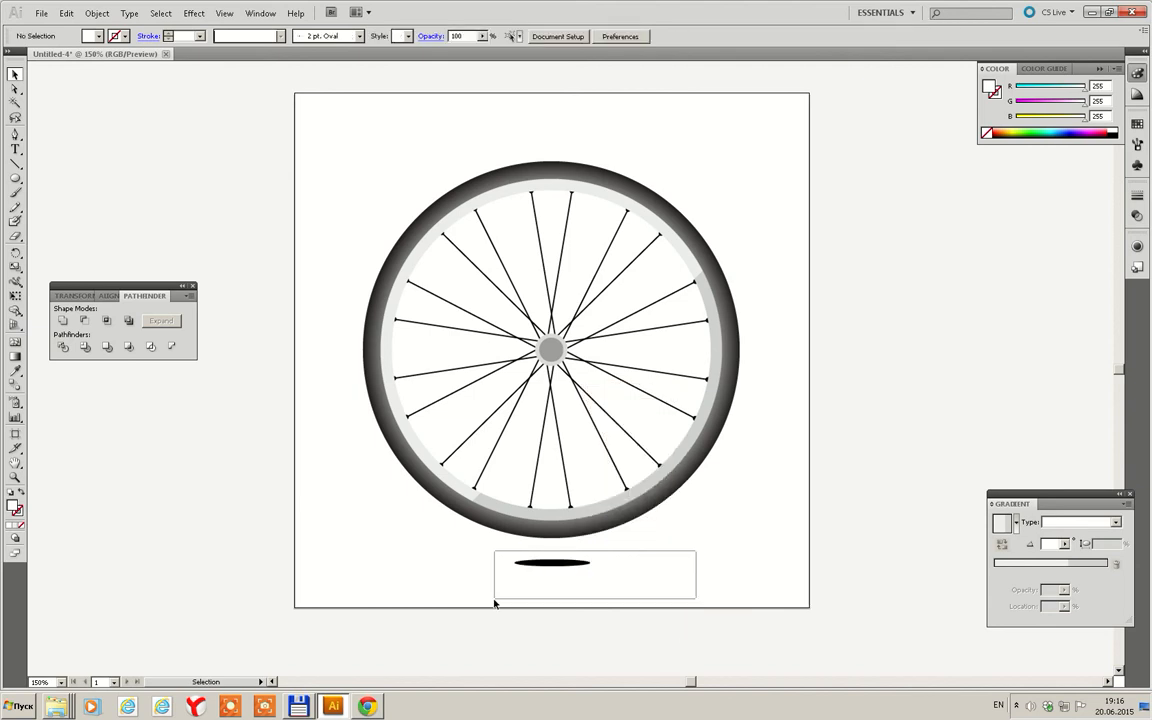
Blend both shadow ellipses via Object > Blend > Make into a soft black shadow
click(568, 564)
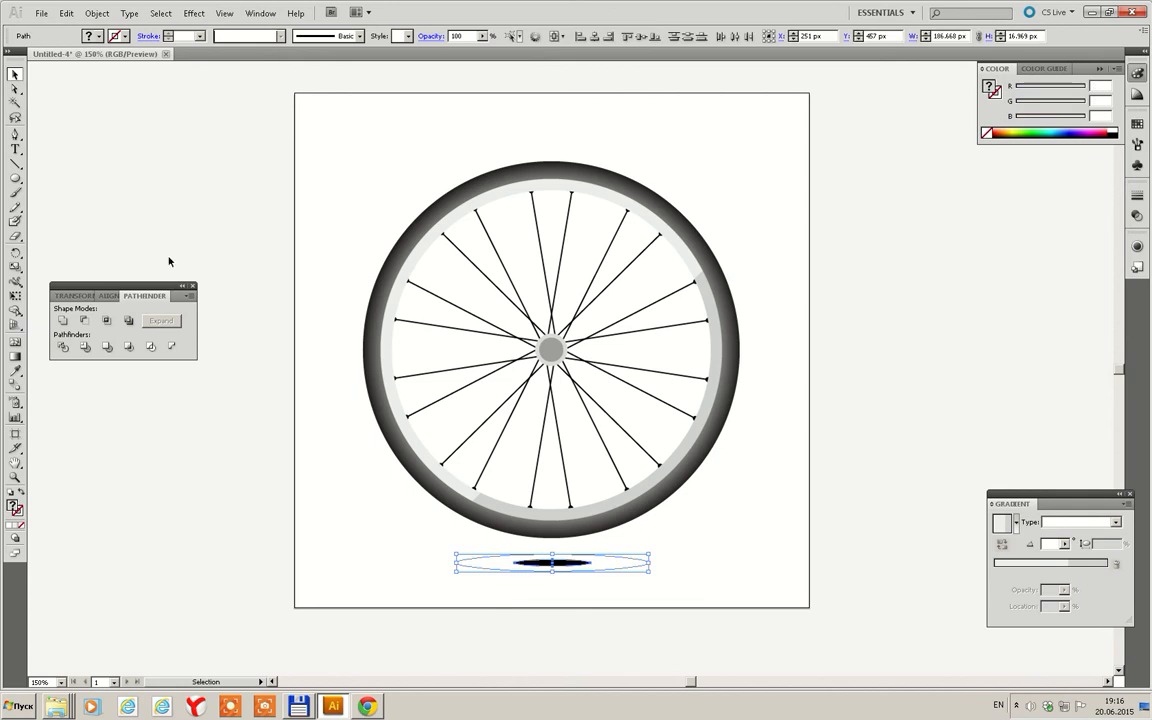
click(96, 12)
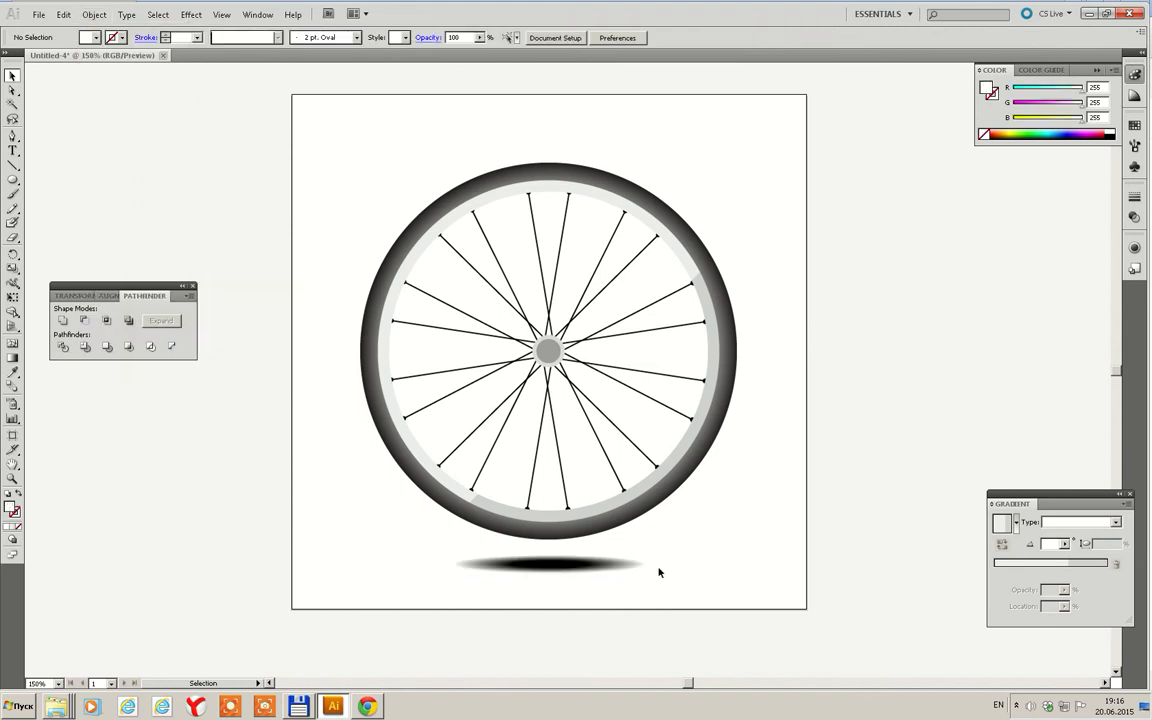
click(538, 584)
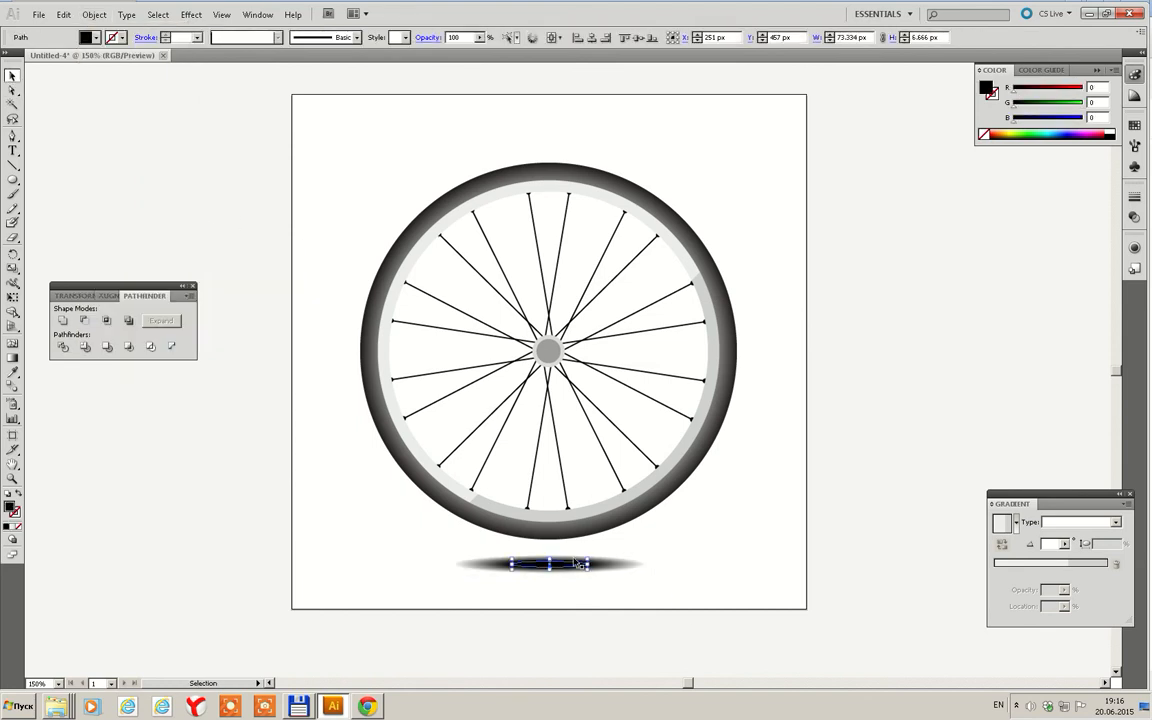